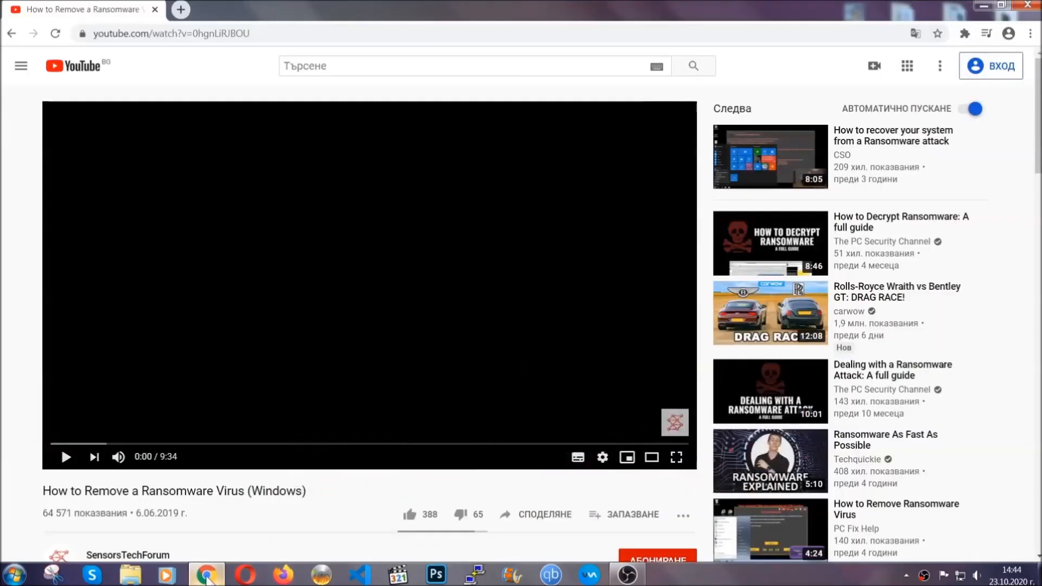
Follow the video's description link to the article and download the SpyHunter malware removal tool
scroll(down, 3)
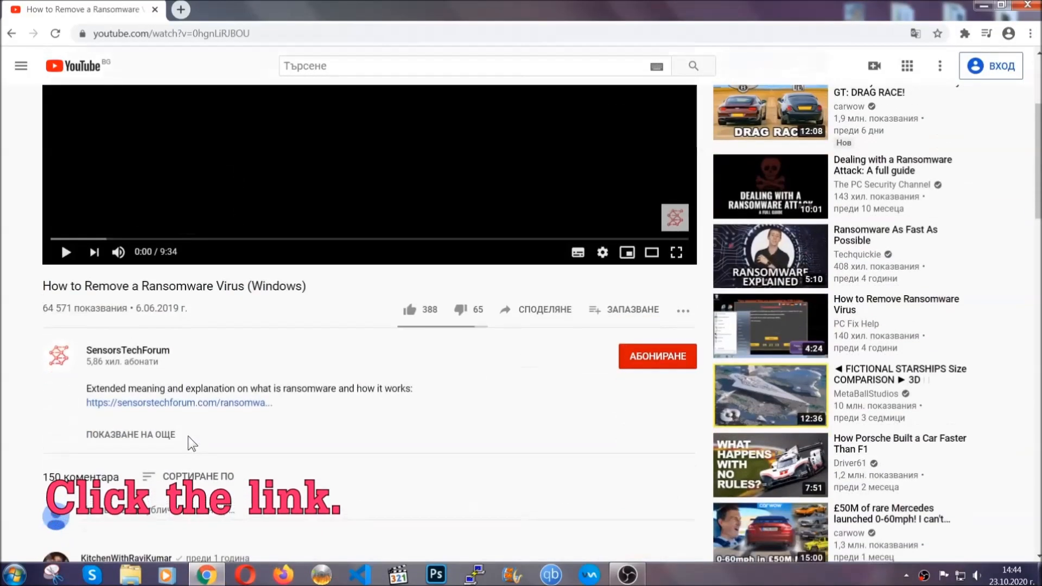
click(179, 403)
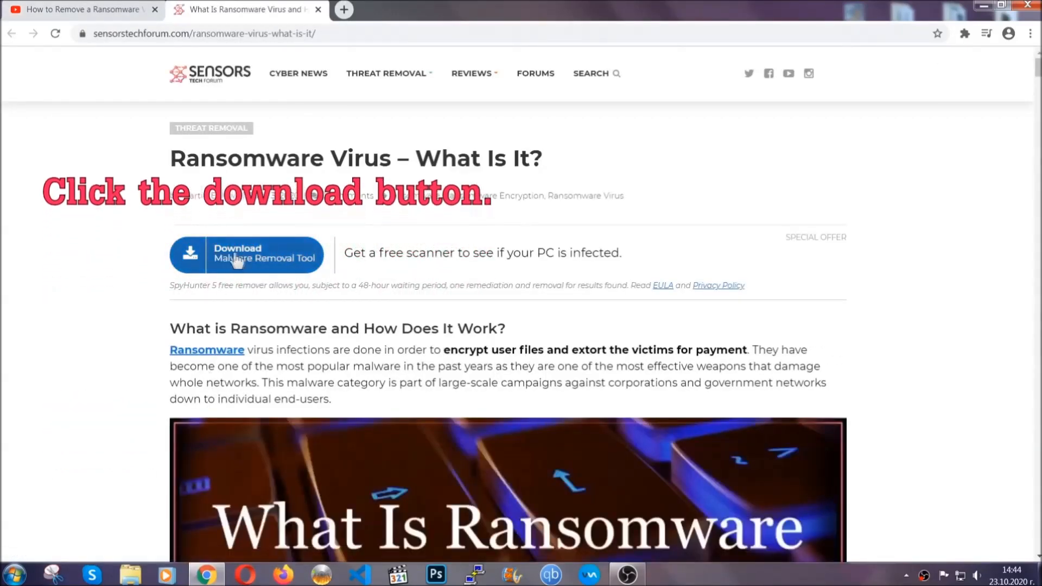
click(245, 255)
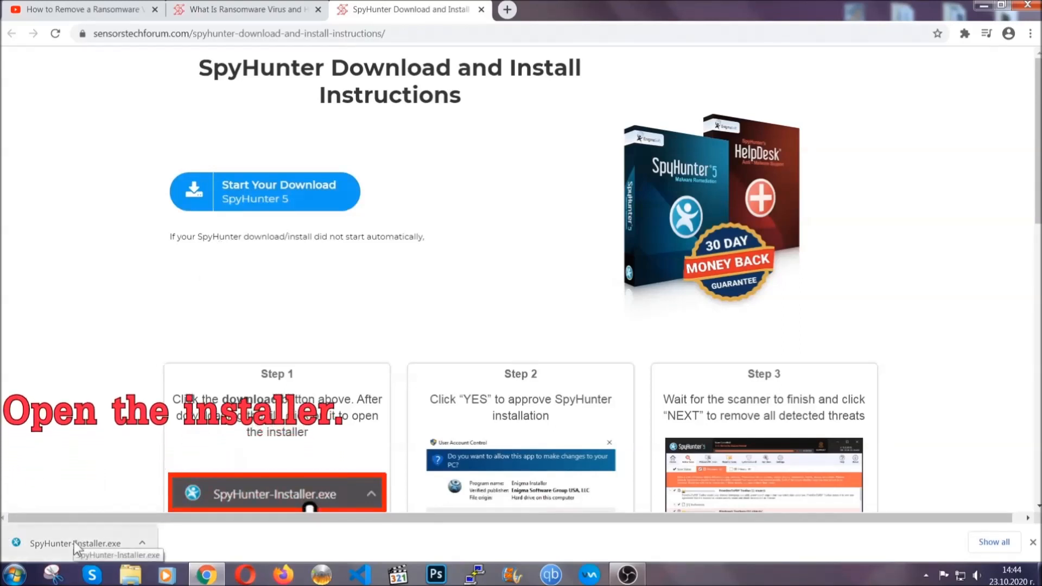
Run SpyHunter-Installer.exe, confirm the language, accept the EULA and install SpyHunter 5
click(71, 543)
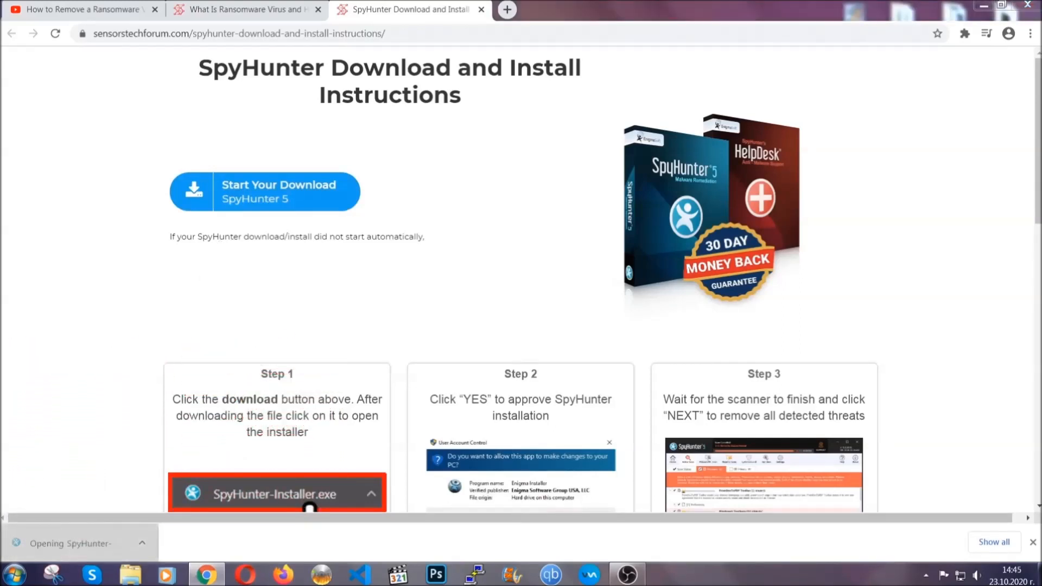
click(277, 493)
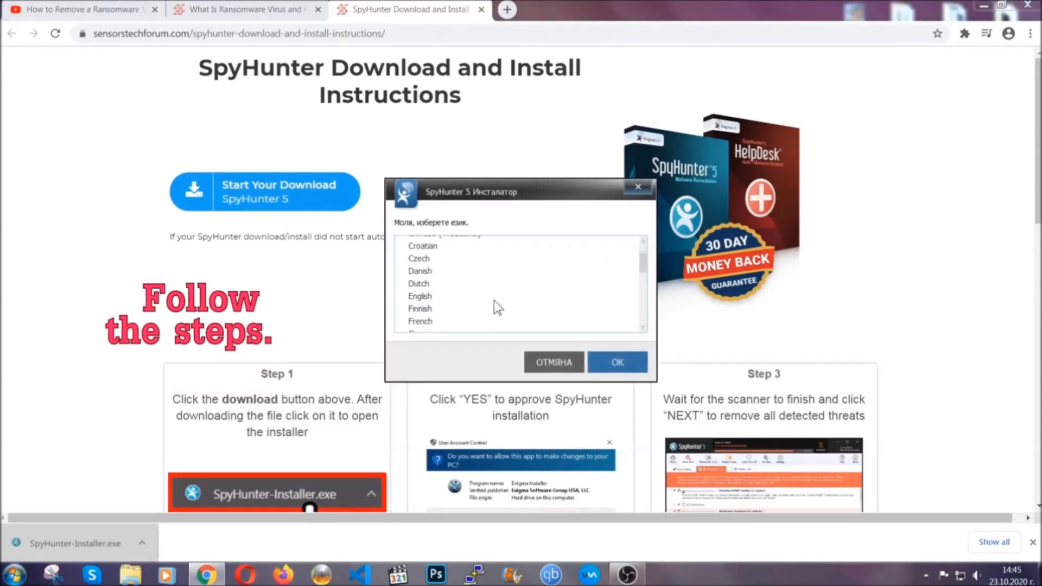
click(420, 295)
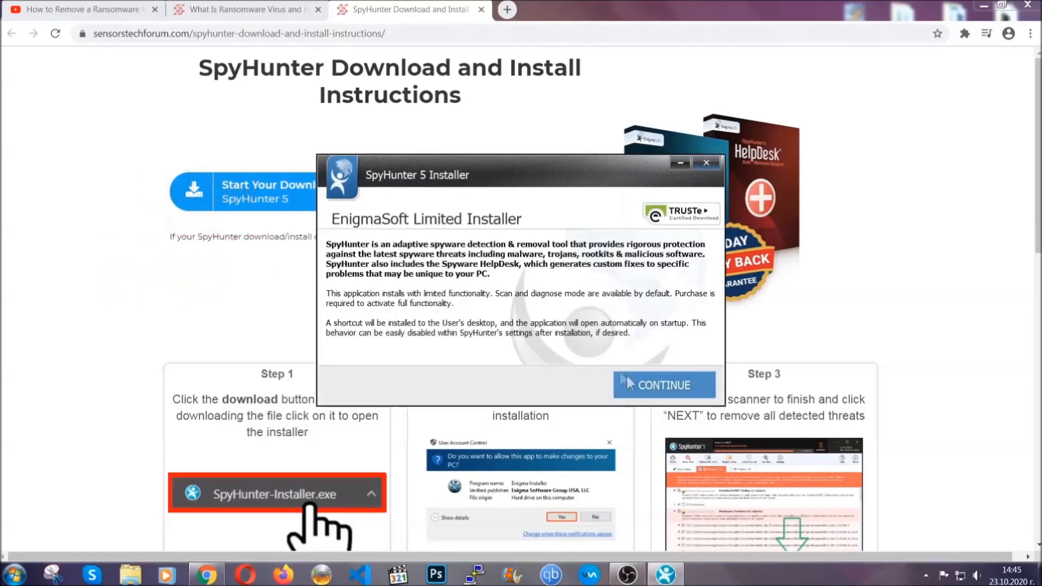
click(665, 384)
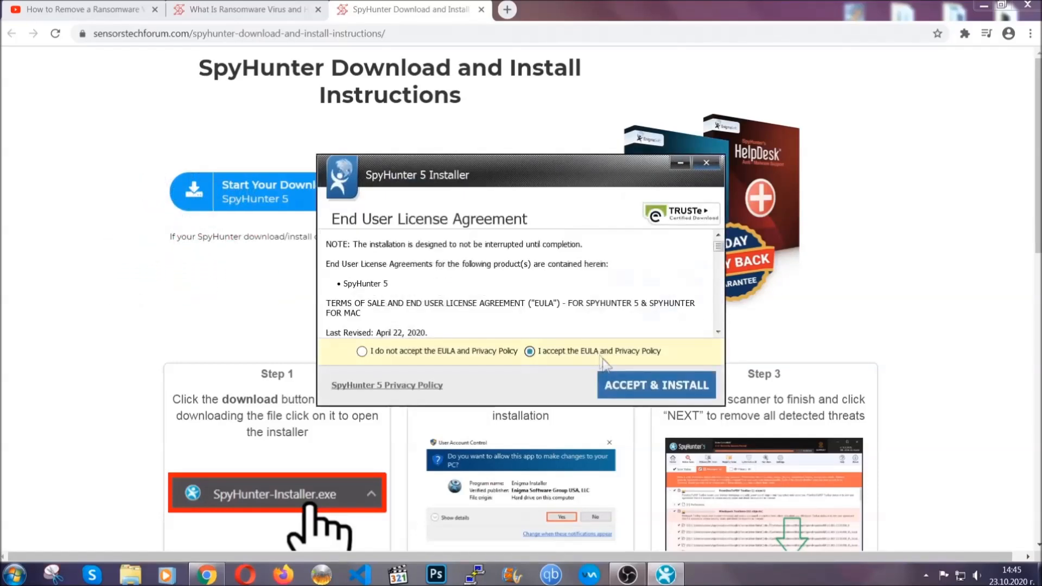
click(657, 385)
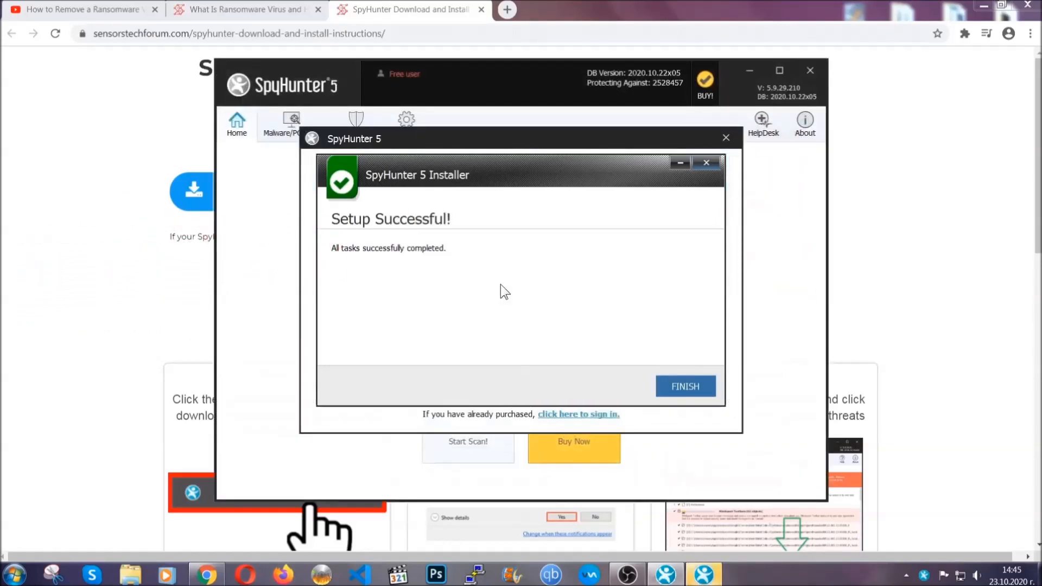
Finish setup, run the Active Scan and proceed past the detected PUP.Keygen.BB (Keygen.exe) result
click(686, 387)
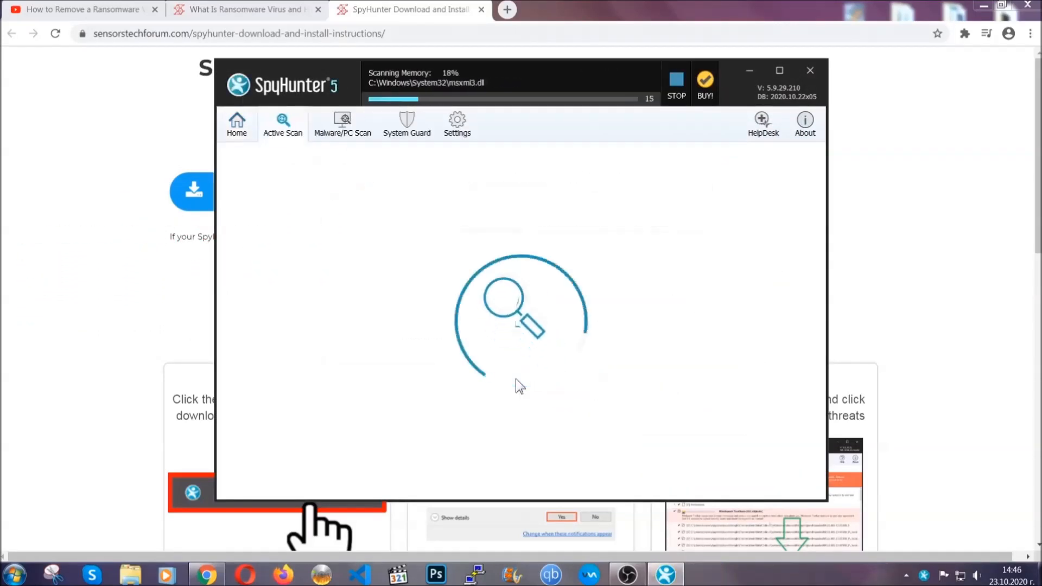
mouse_move(529, 382)
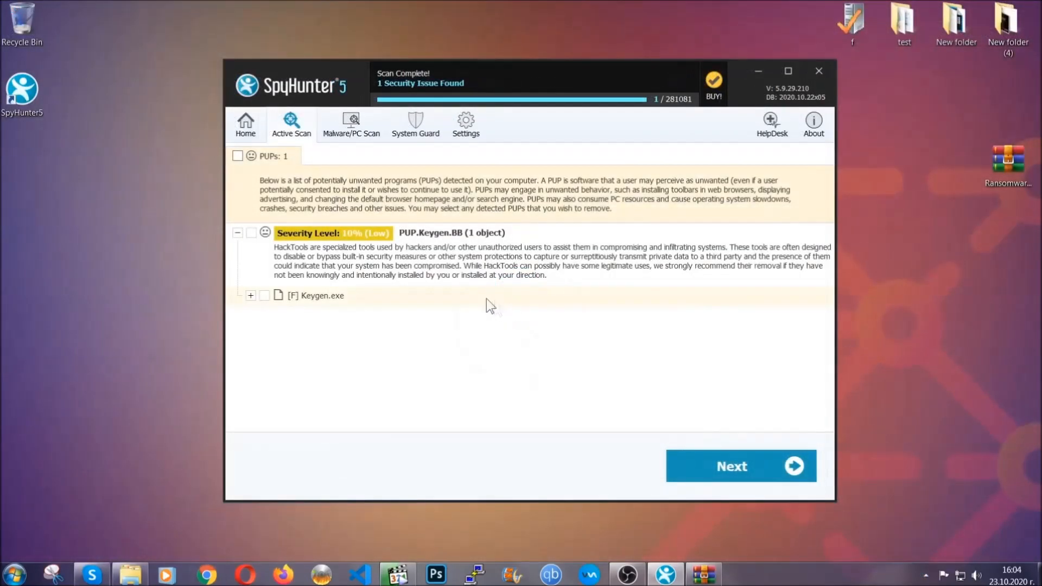
click(237, 156)
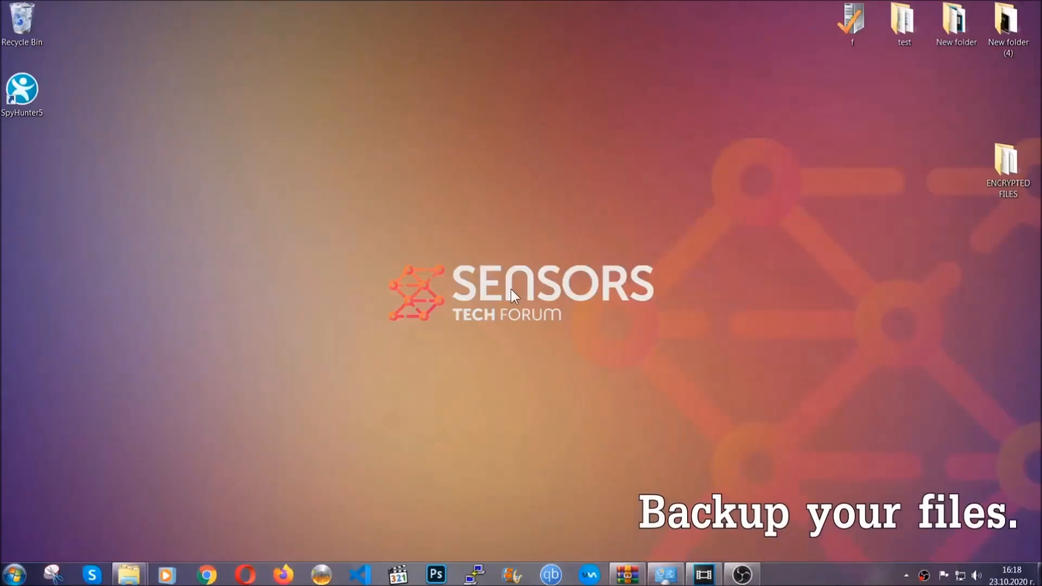
Copy all six encrypted .efji files from the ENCRYPTED FILES folder
click(1009, 163)
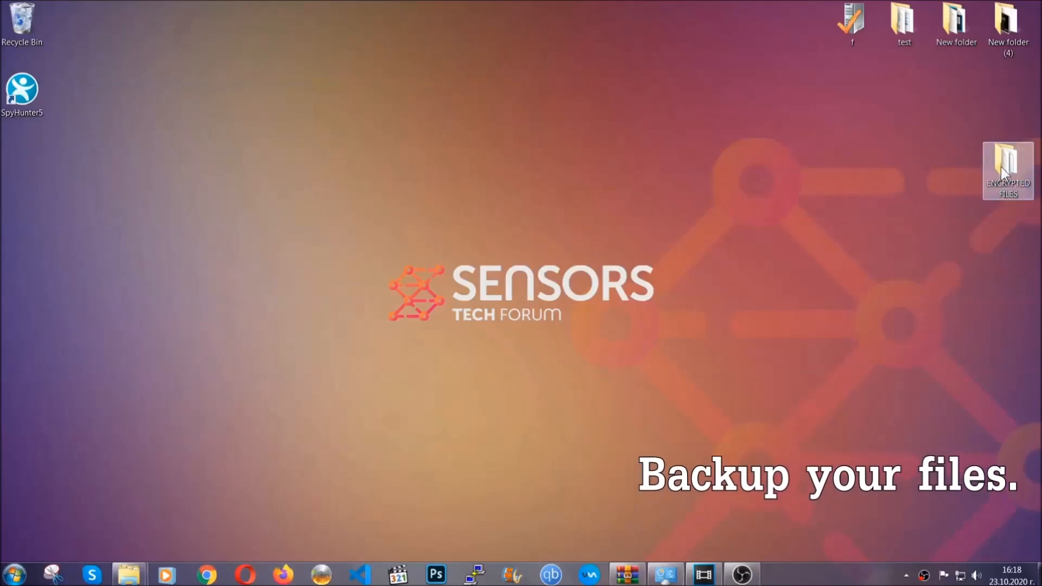
double_click(1006, 165)
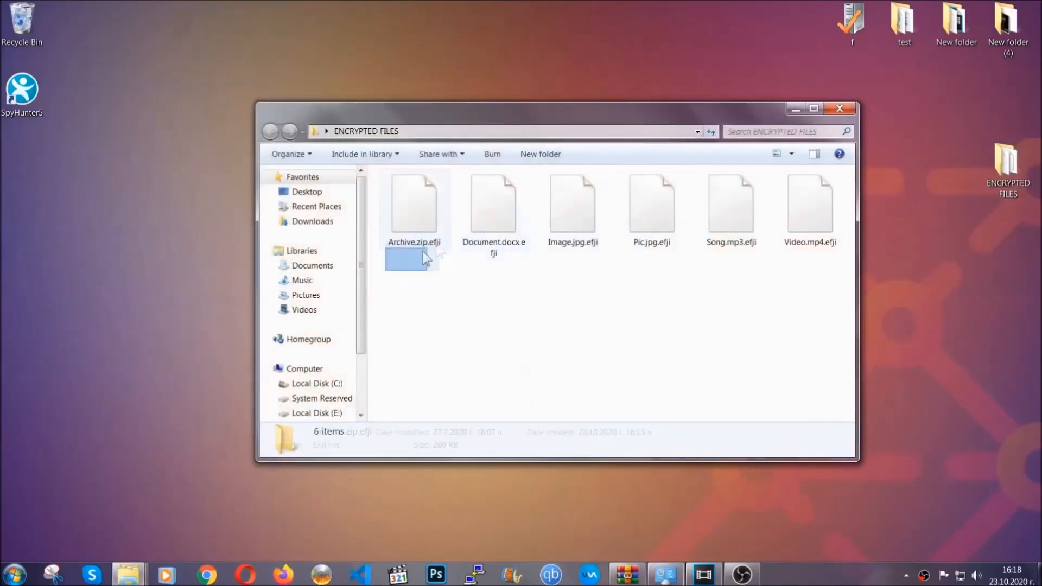
right_click(809, 200)
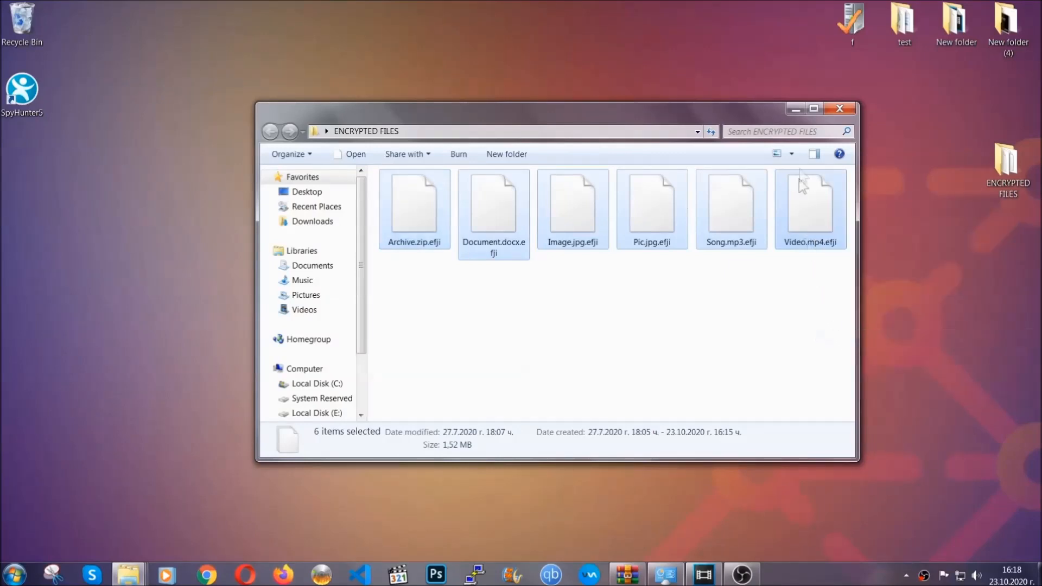
click(839, 108)
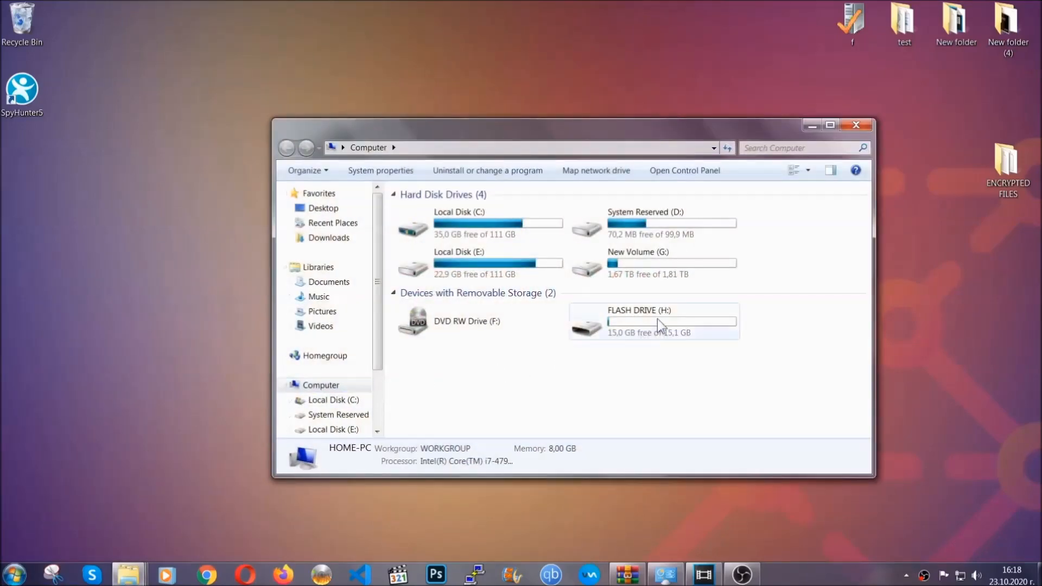
Paste the six encrypted files onto FLASH DRIVE (H:) and close the window
double_click(652, 320)
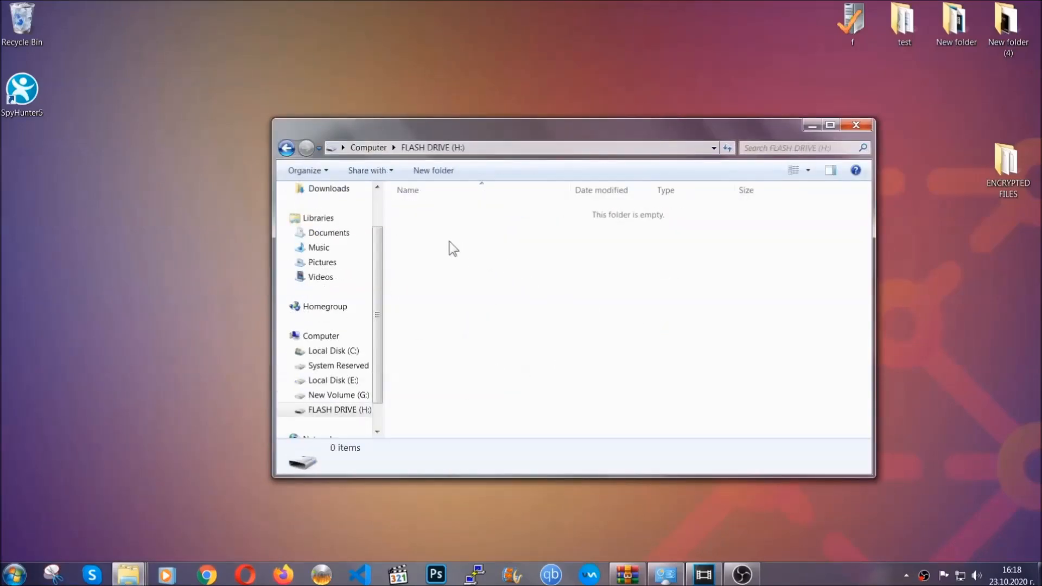
right_click(453, 248)
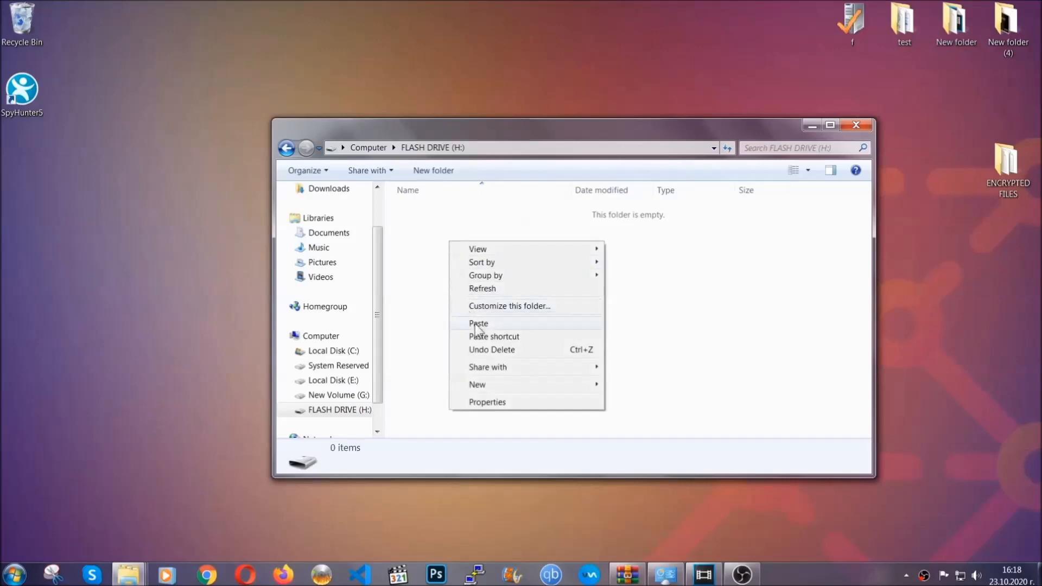
click(478, 323)
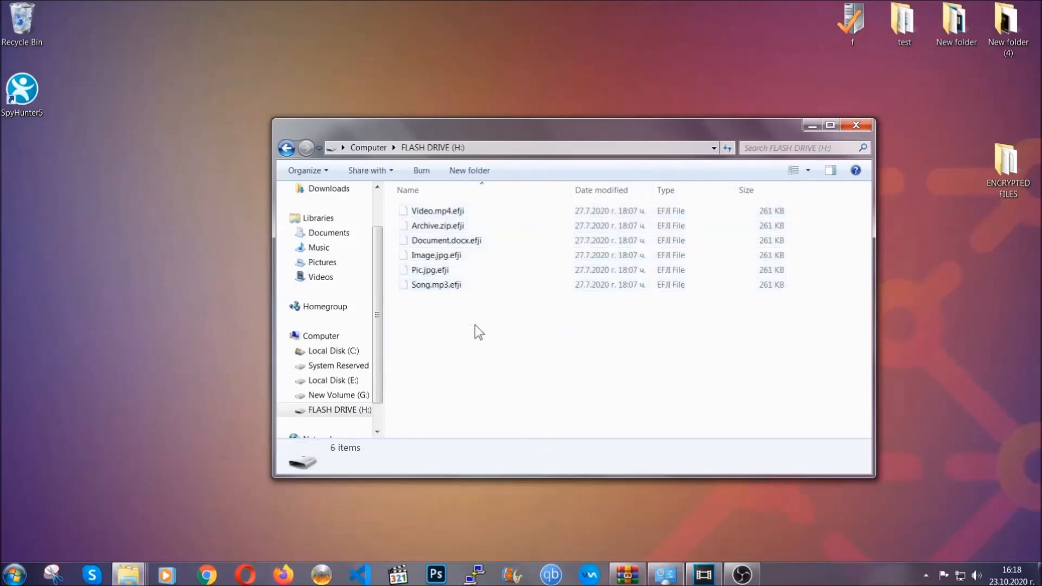
mouse_move(857, 126)
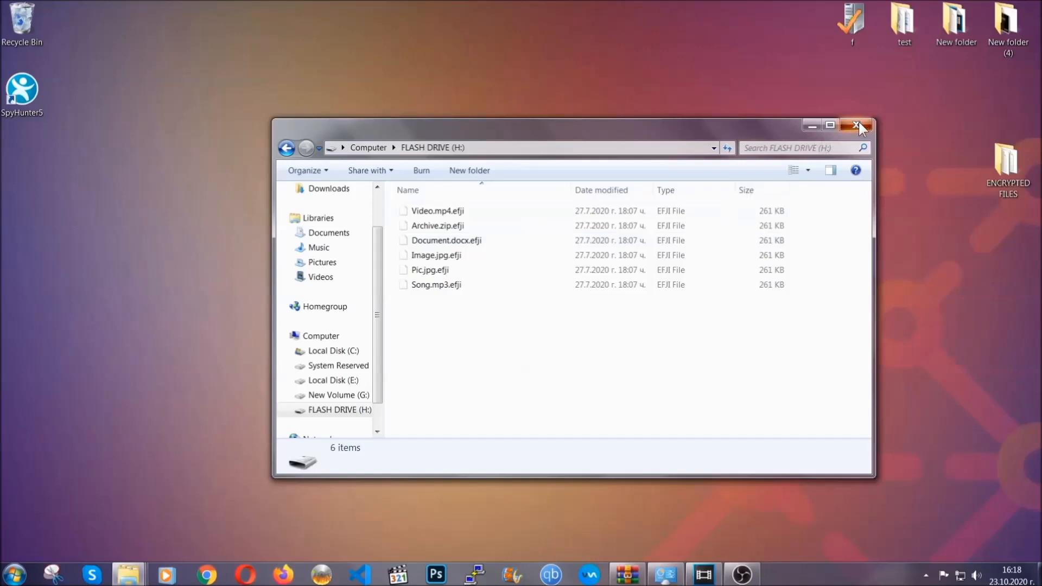
click(854, 125)
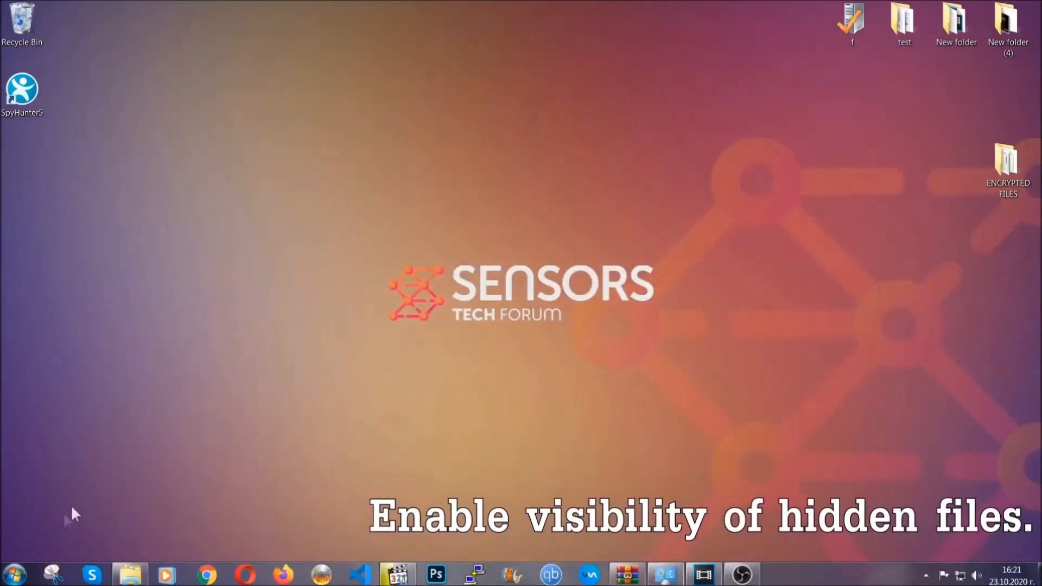
Enable 'Show hidden files, folders, and drives' in Folder Options via Start search and confirm
click(20, 582)
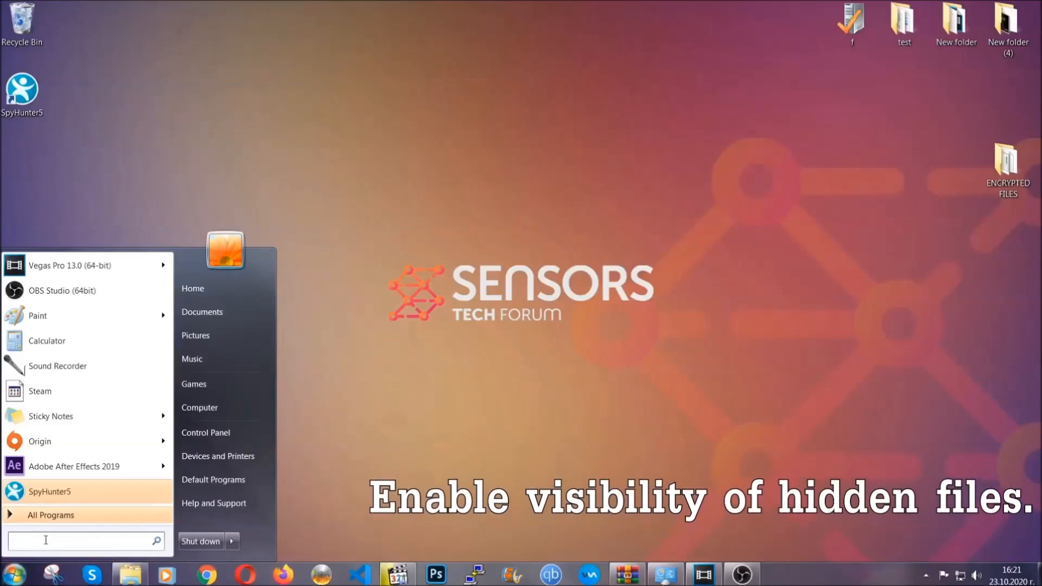
text(s)
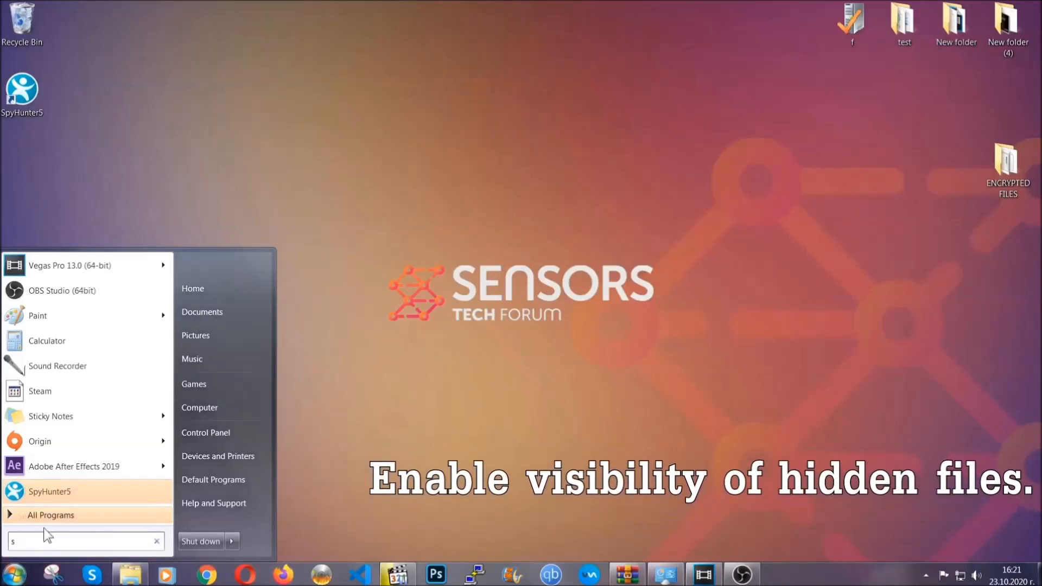
text(show hidden files and folders)
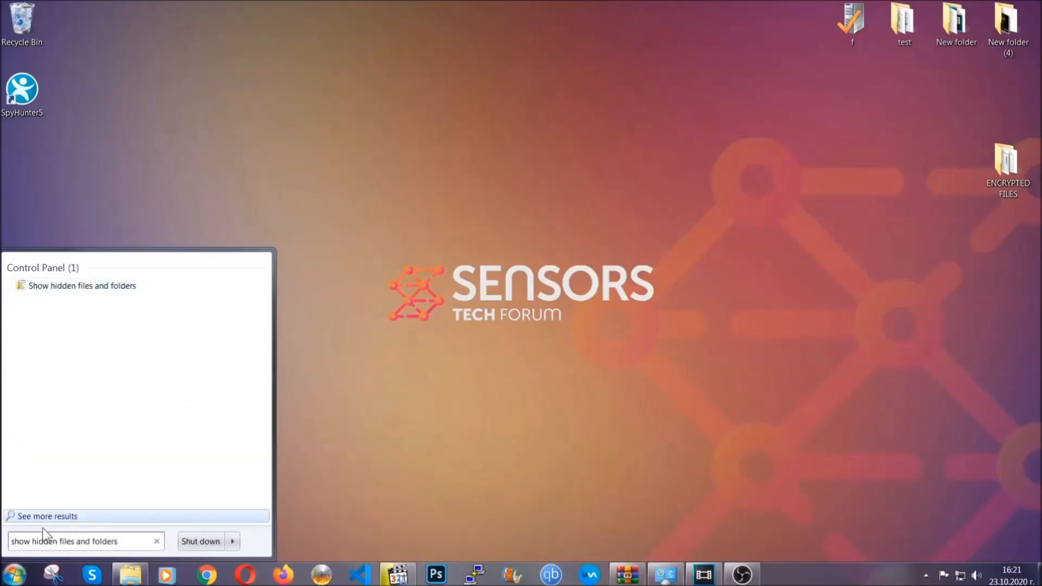
mouse_move(124, 290)
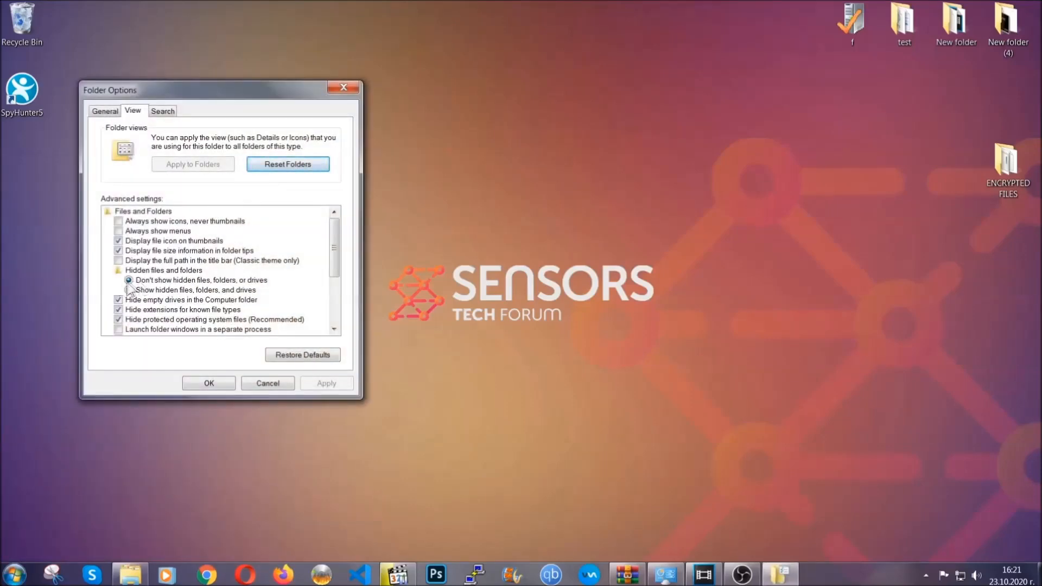
click(129, 290)
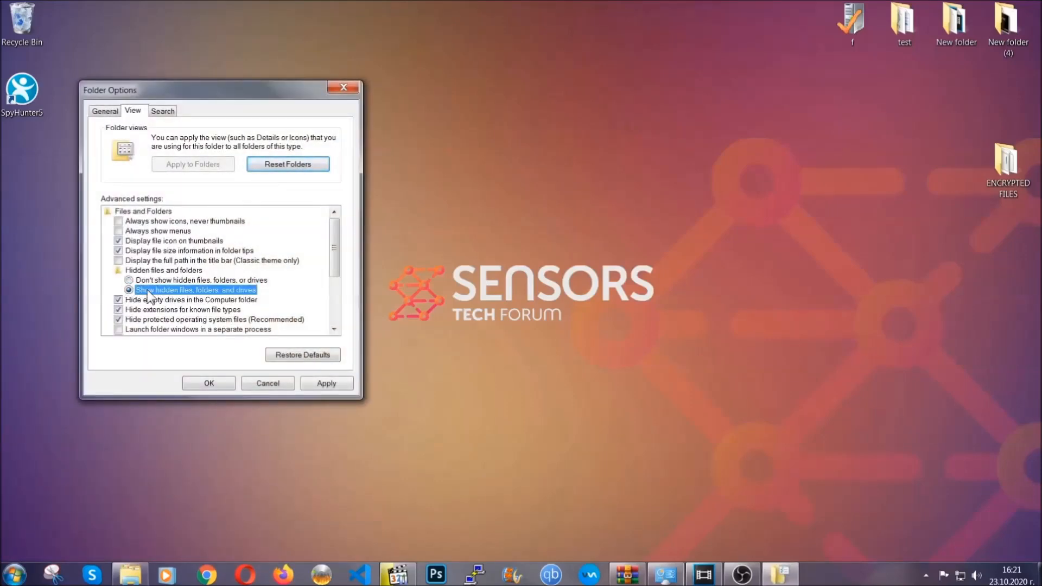
click(326, 383)
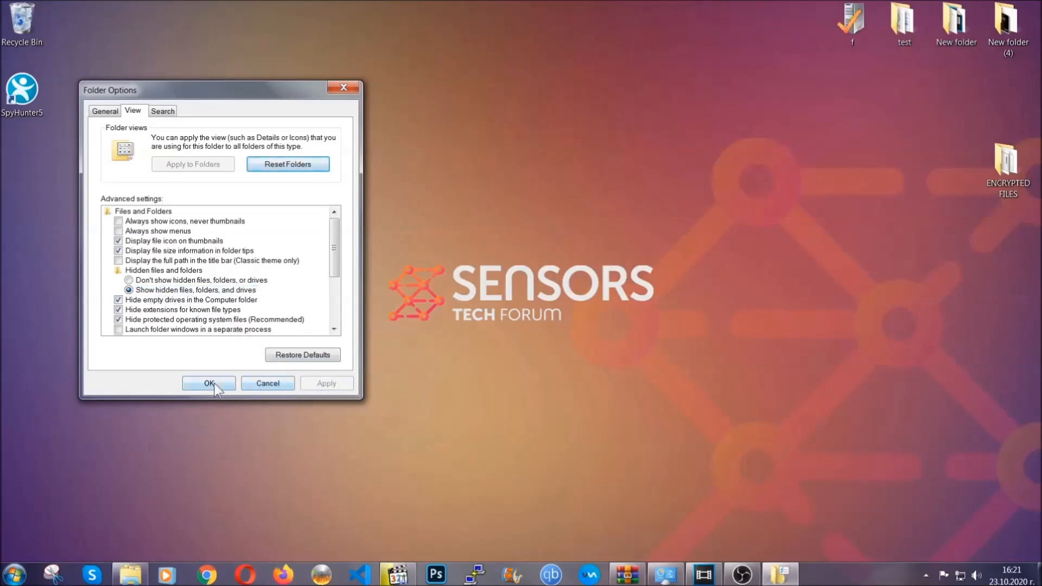
click(208, 383)
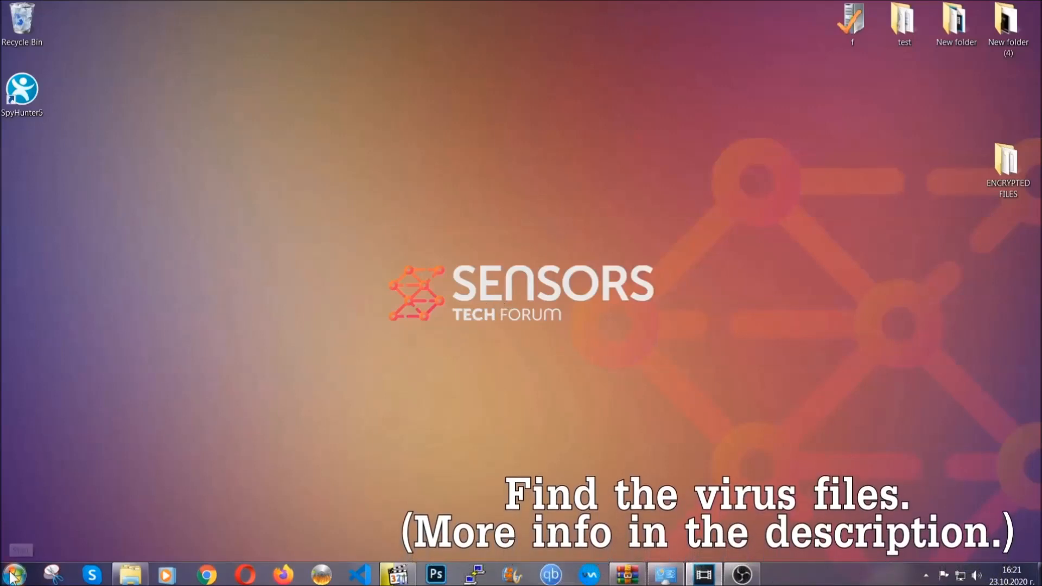
Search the whole Computer for 'fileextension:exe Example Virus Name'
click(11, 577)
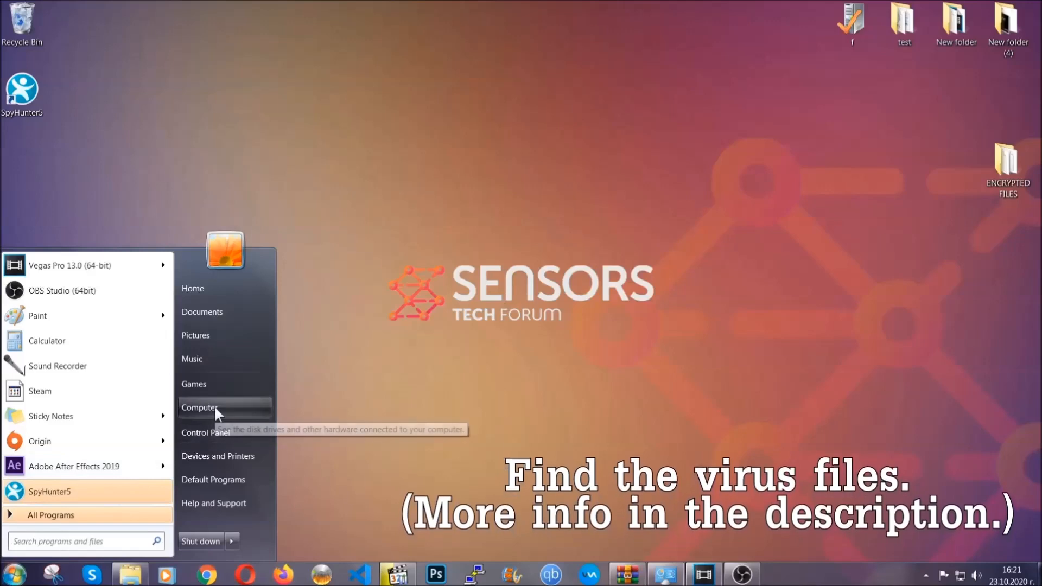
click(215, 408)
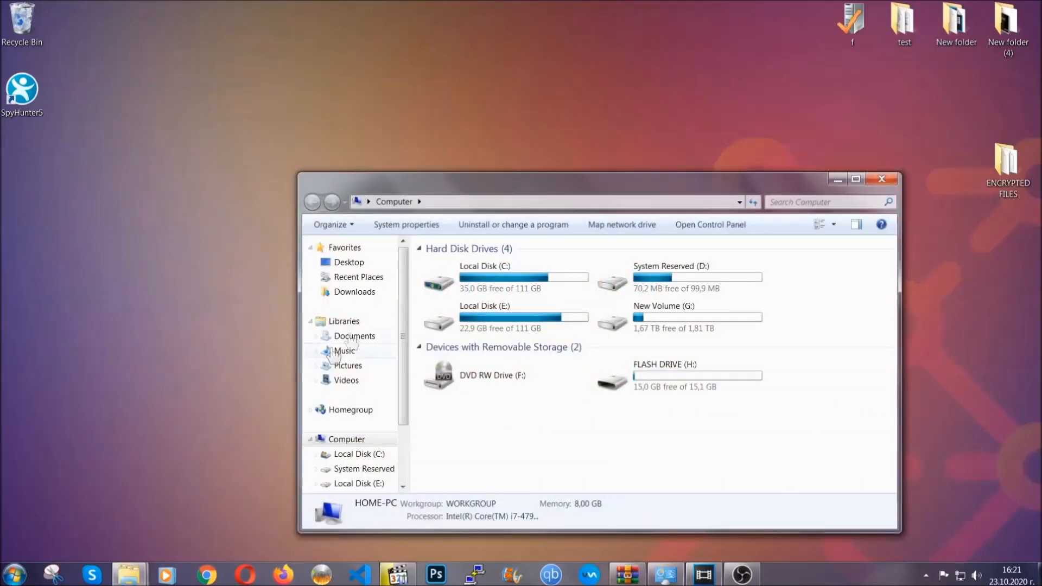
drag(595, 178, 499, 133)
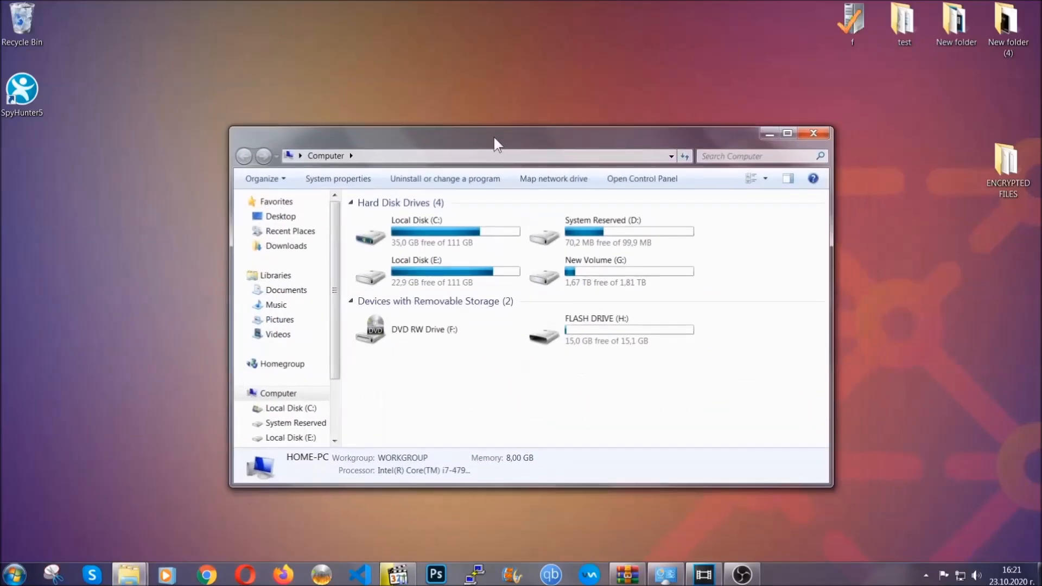
click(758, 156)
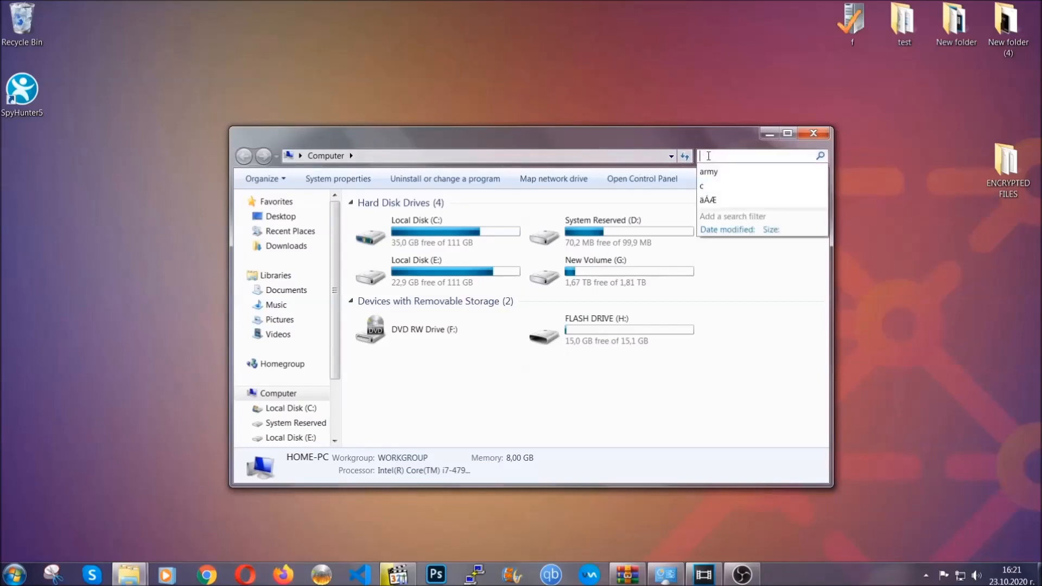
text(fileextension:exe E)
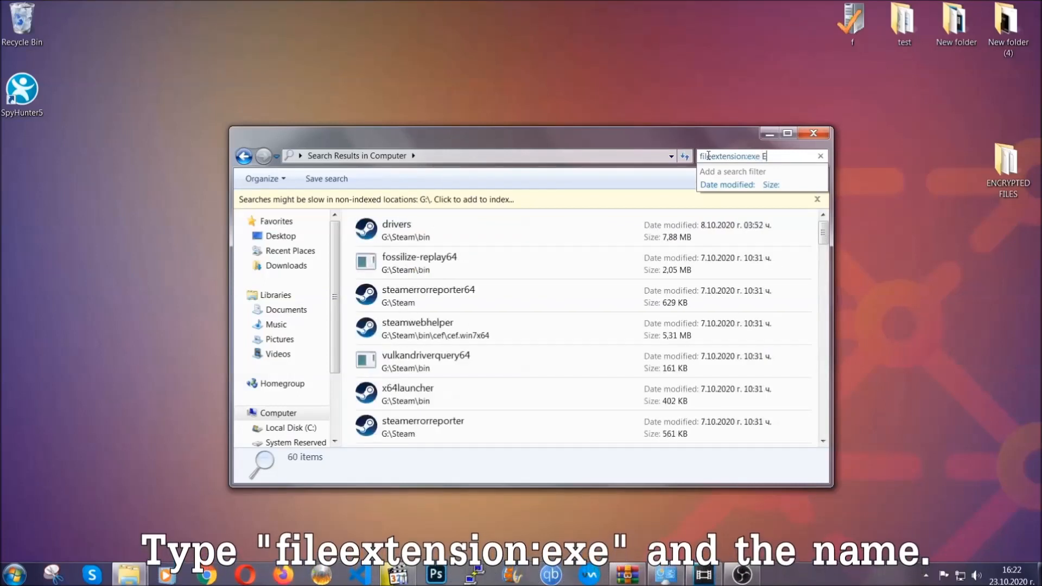
text(xample Virus Name)
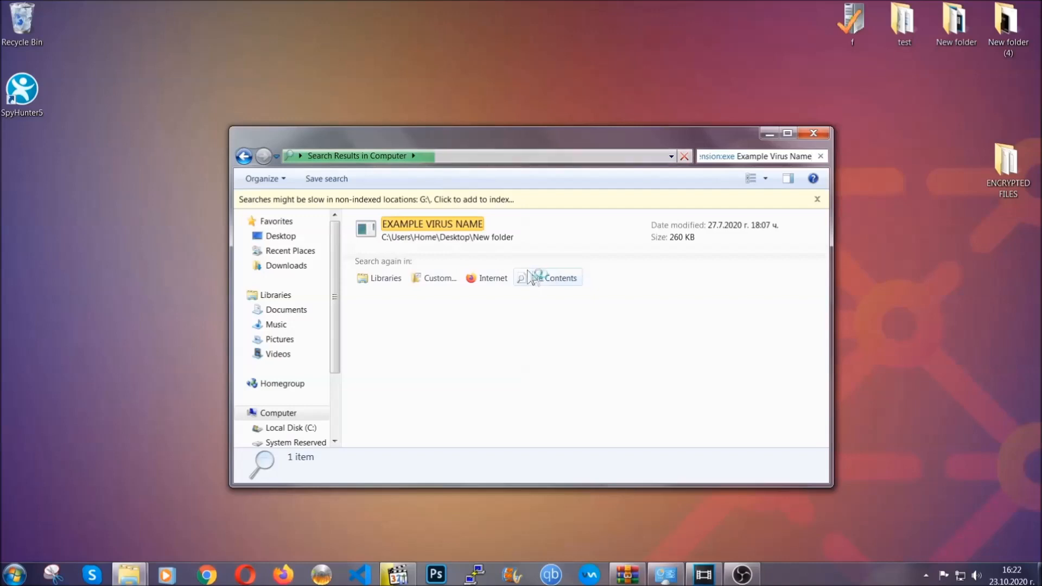
Select the EXAMPLE VIRUS NAME result in the desktop New folder and bring up its actions
click(432, 223)
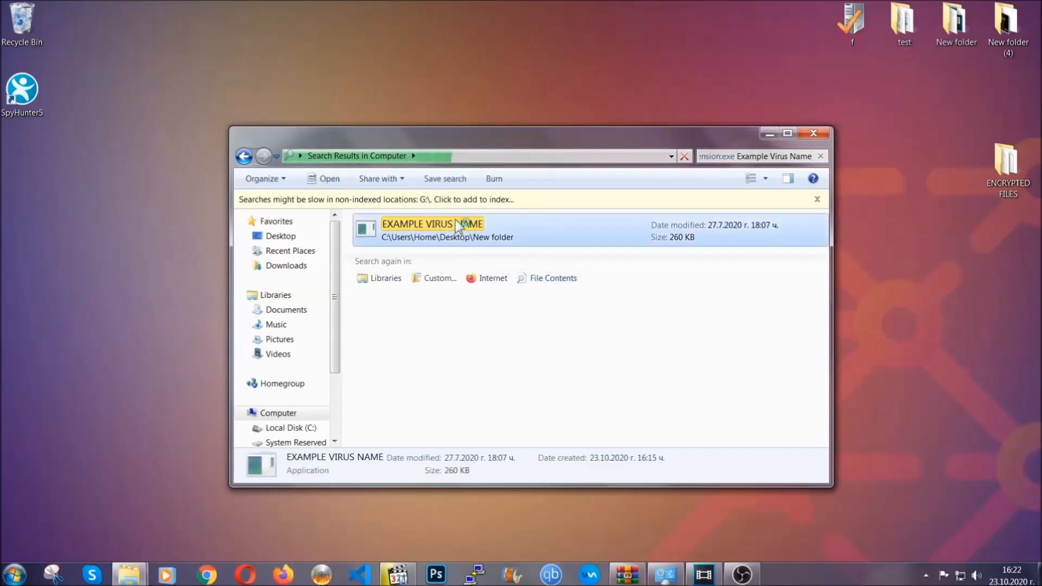
right_click(457, 224)
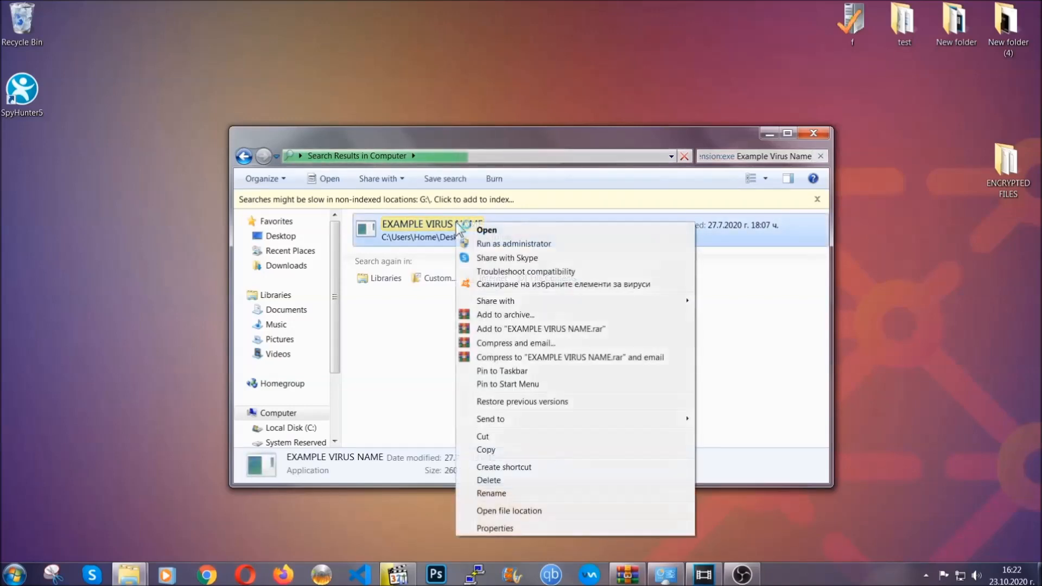
mouse_move(502, 480)
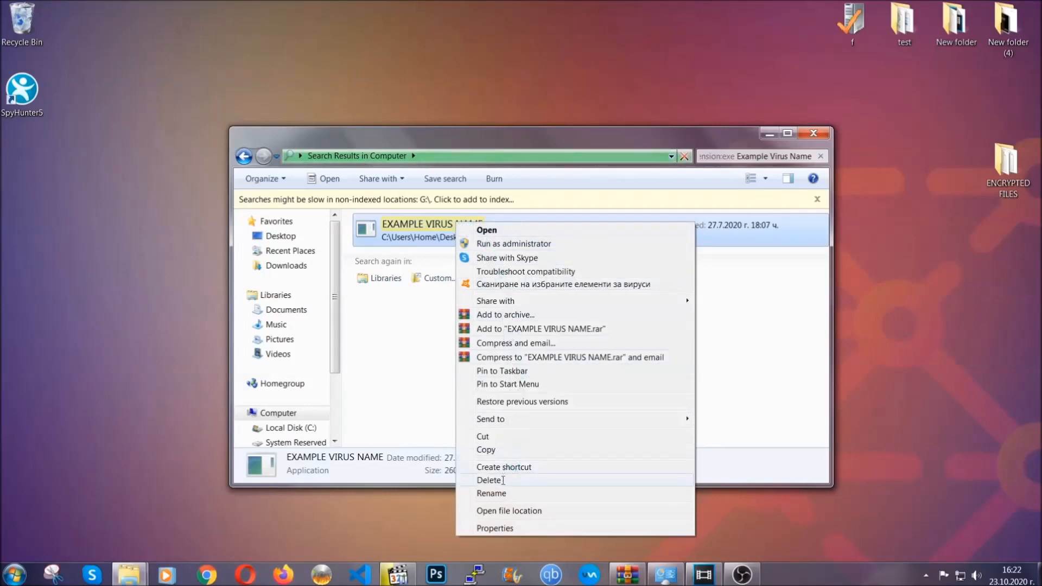
Delete the EXAMPLE VIRUS NAME file to the Recycle Bin and close the search results
click(490, 480)
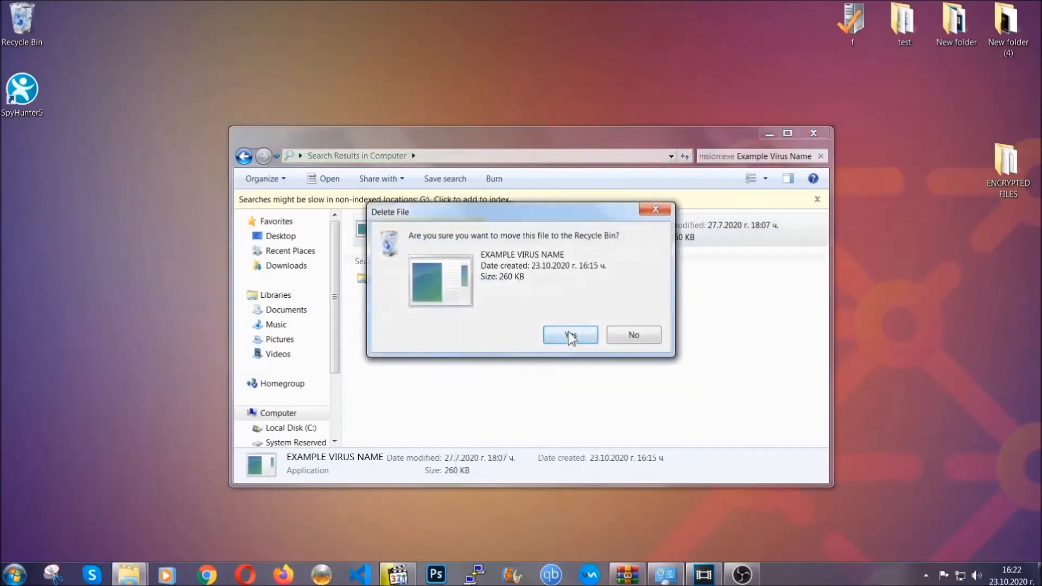
click(571, 334)
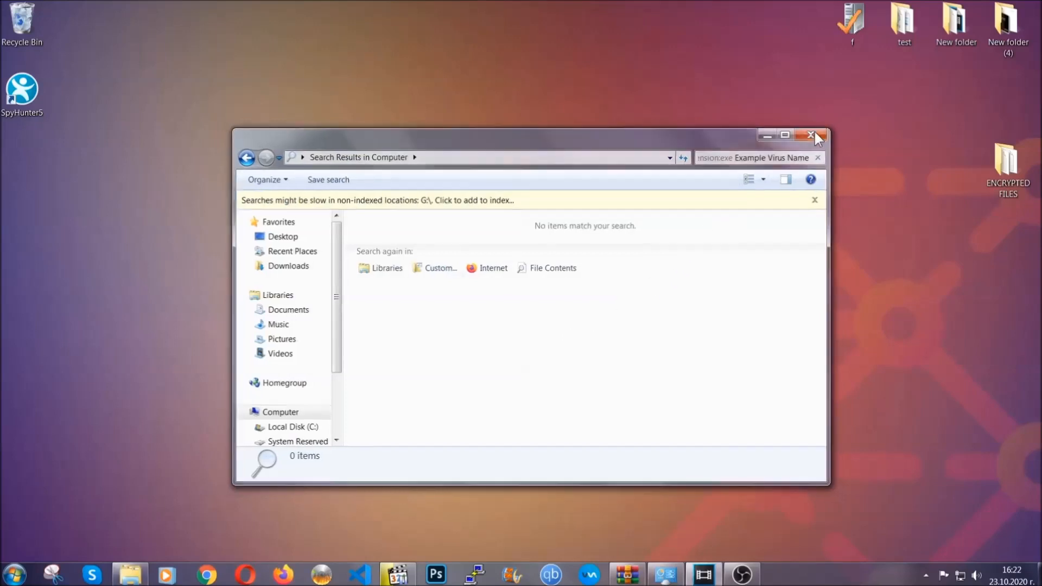
click(810, 135)
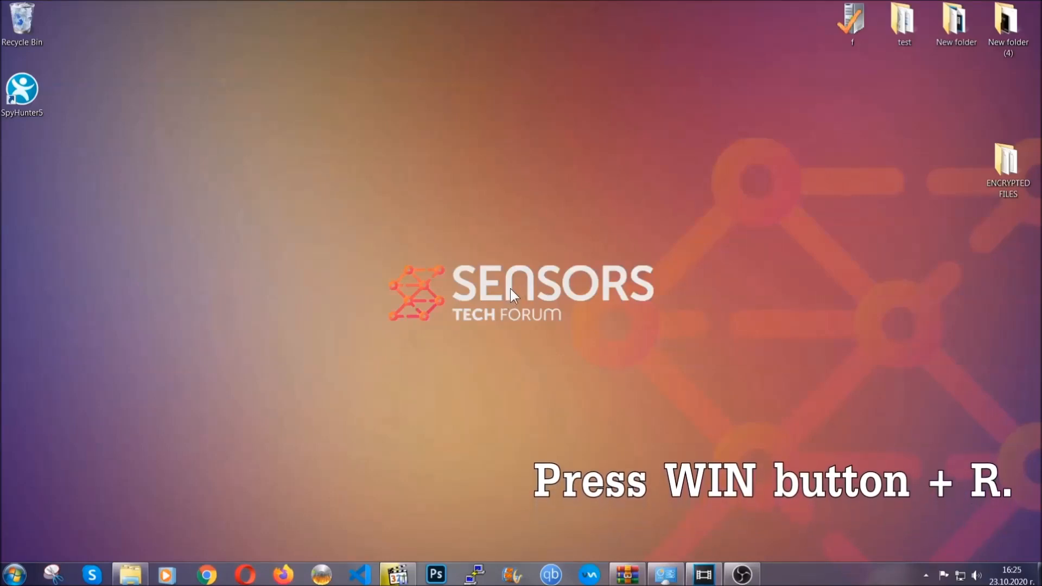
Launch REGEDIT from the Win+R Run dialog
key(Win+r)
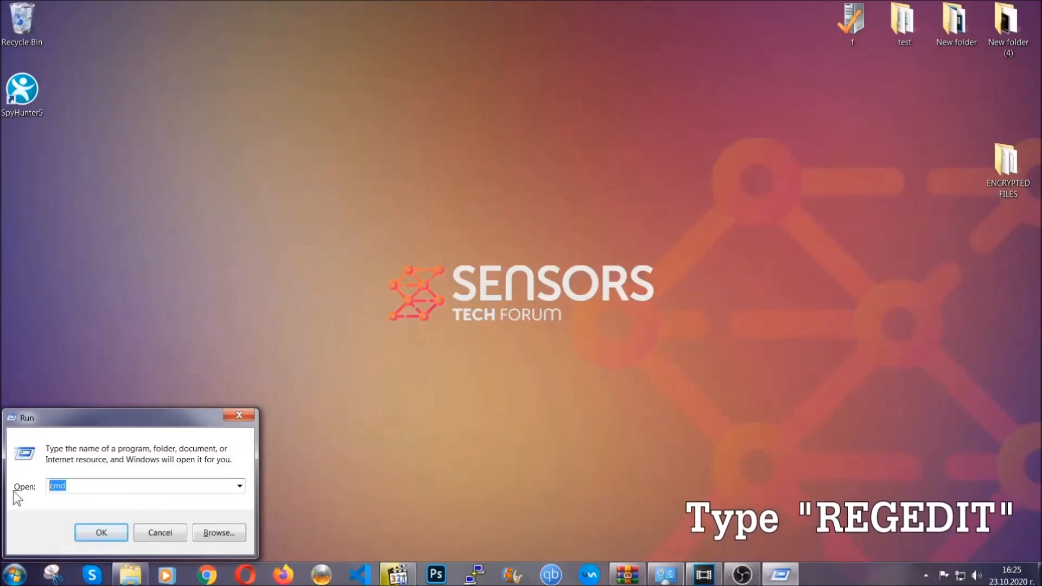
text(REGEDIT)
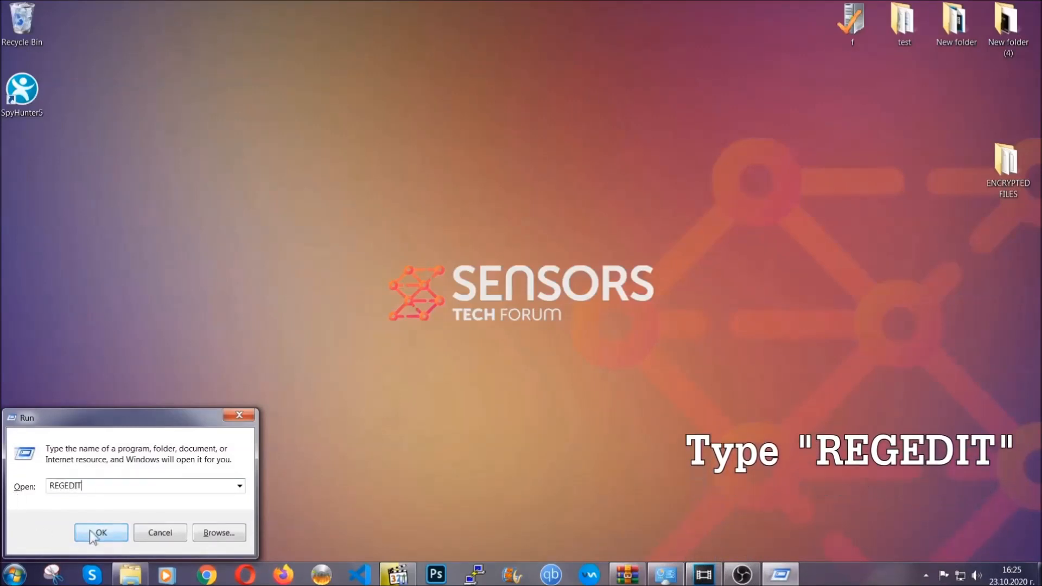
click(100, 532)
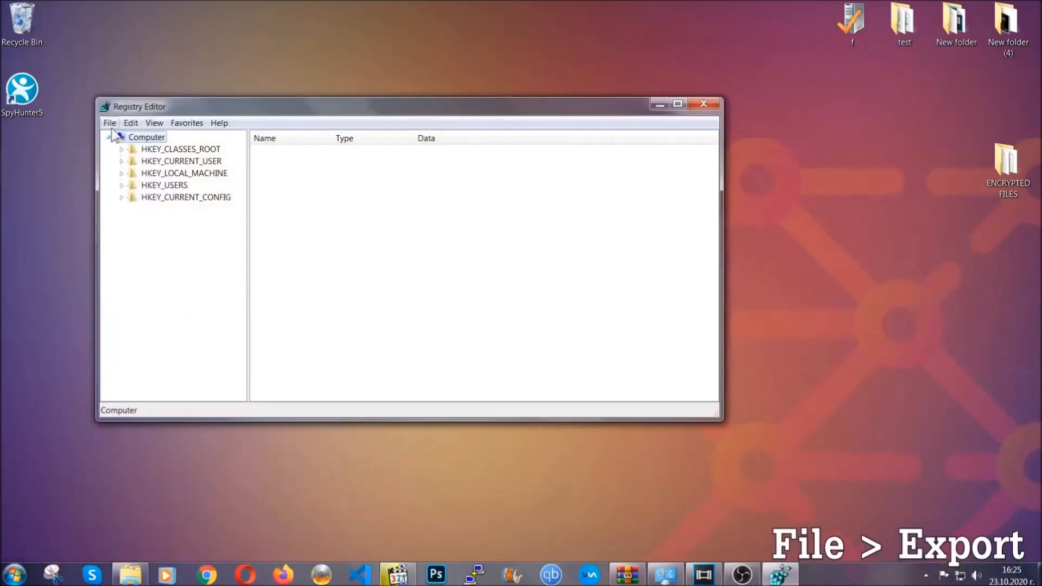
click(108, 123)
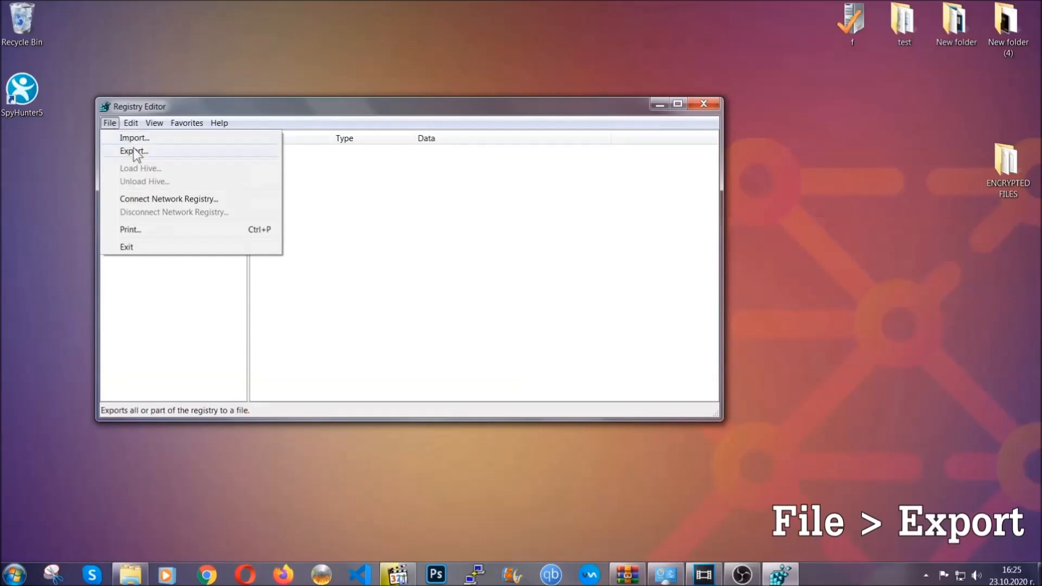
click(134, 151)
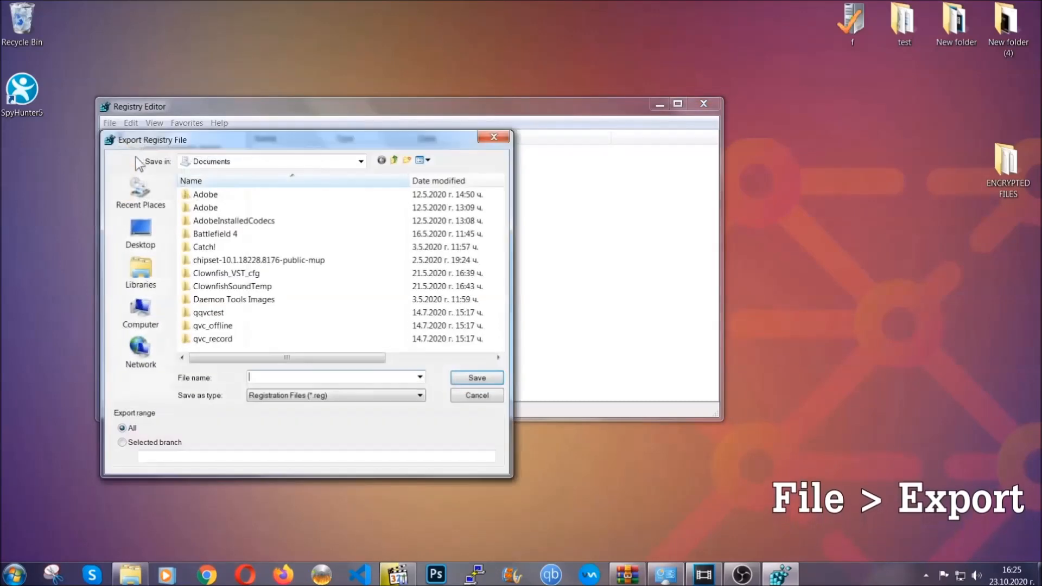
click(140, 232)
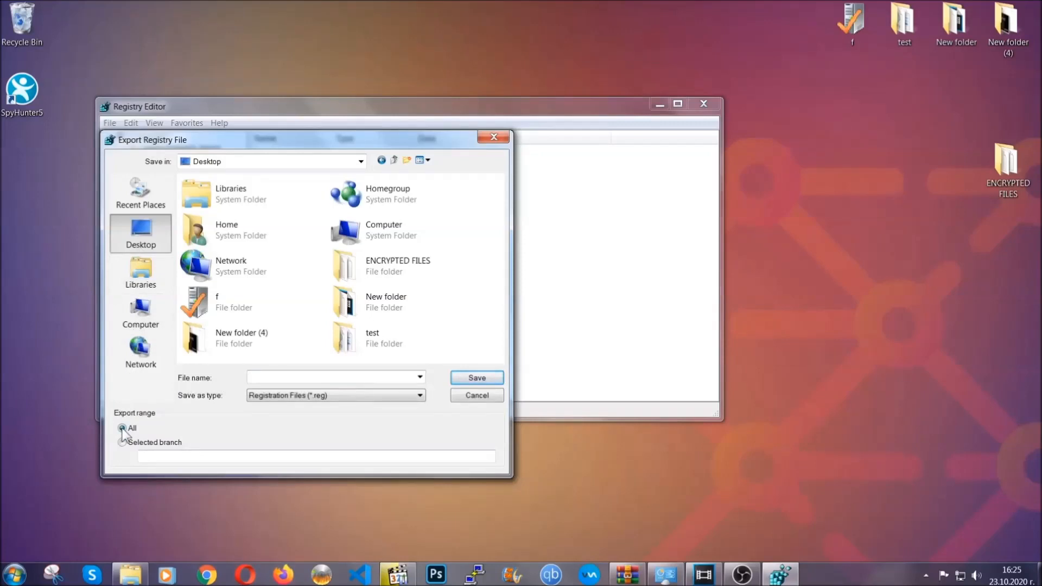
text(BACKUP)
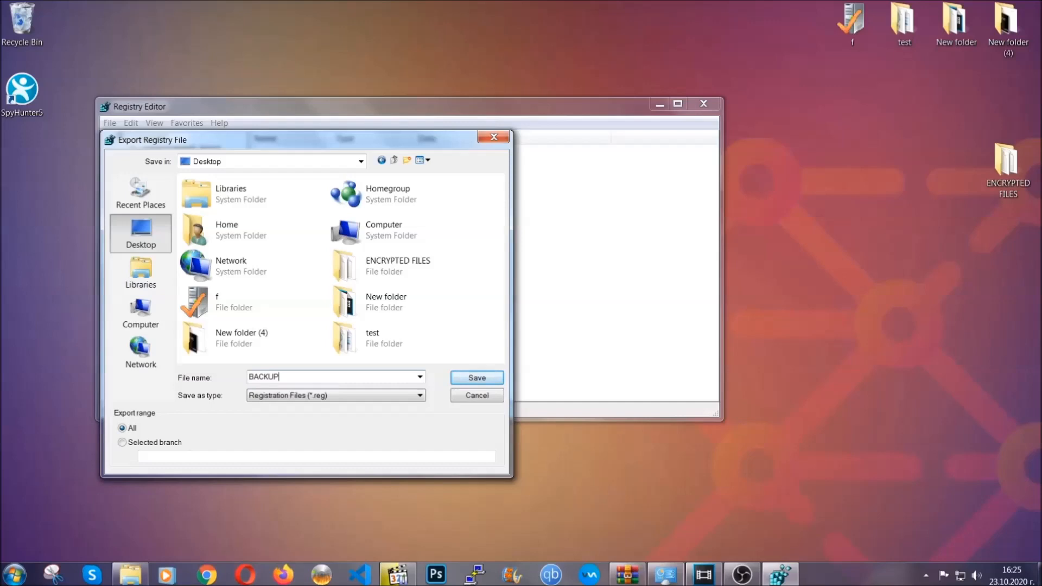
mouse_move(470, 387)
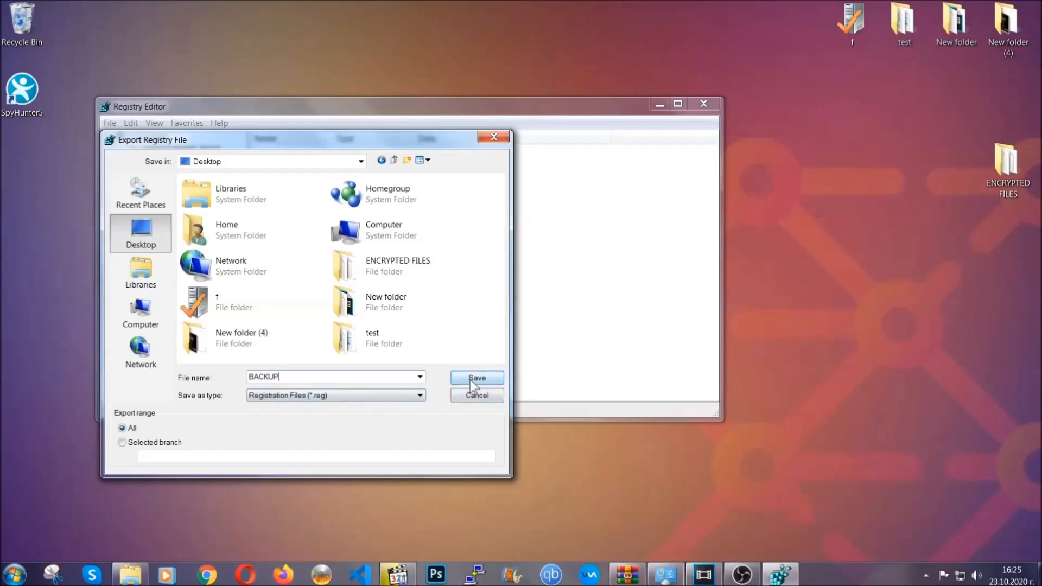
click(476, 377)
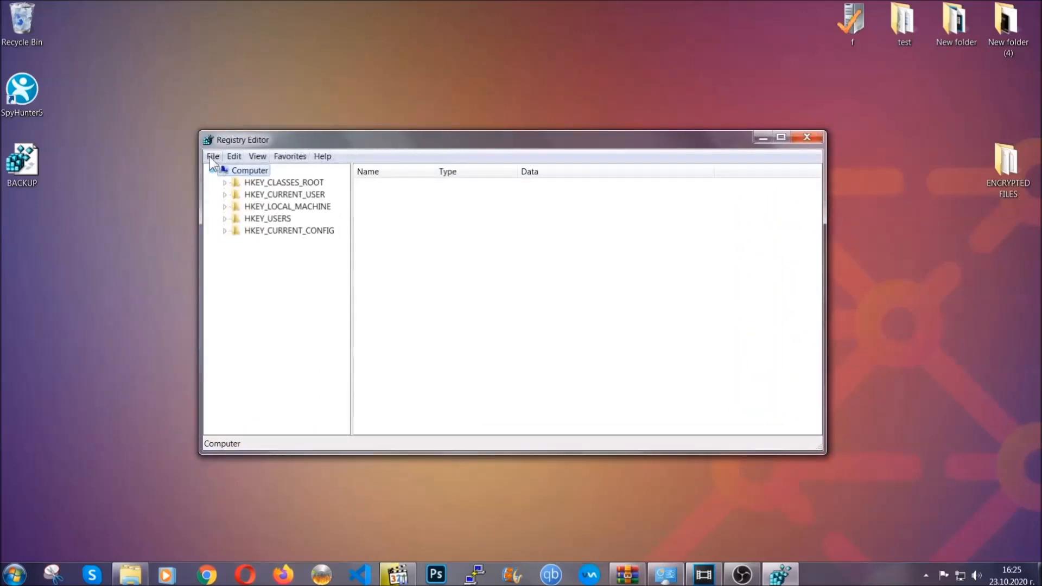
From HKEY_CURRENT_USER, find the RunOnce key with a registry key search
click(212, 156)
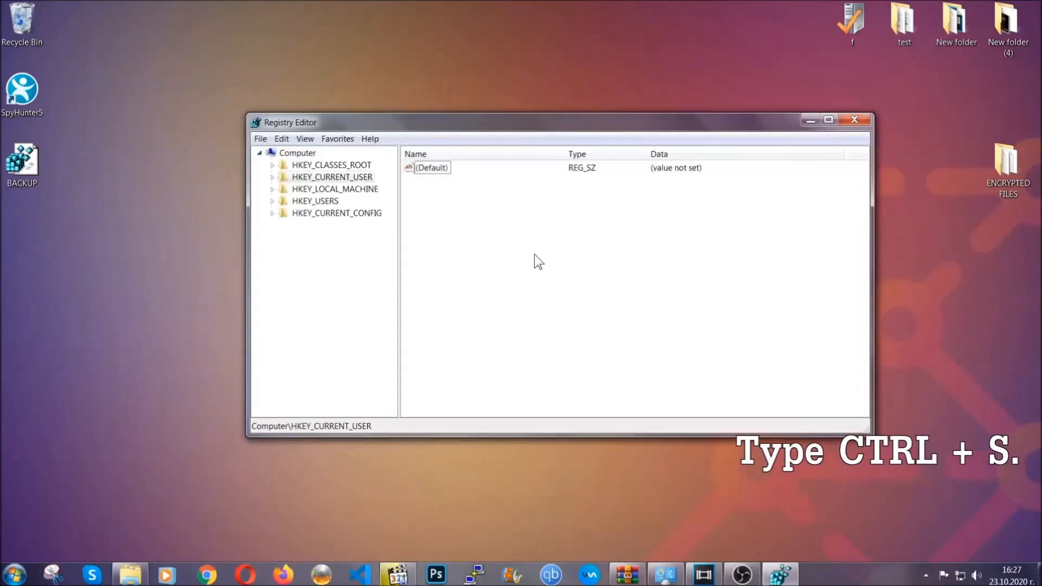
key(ctrl+f)
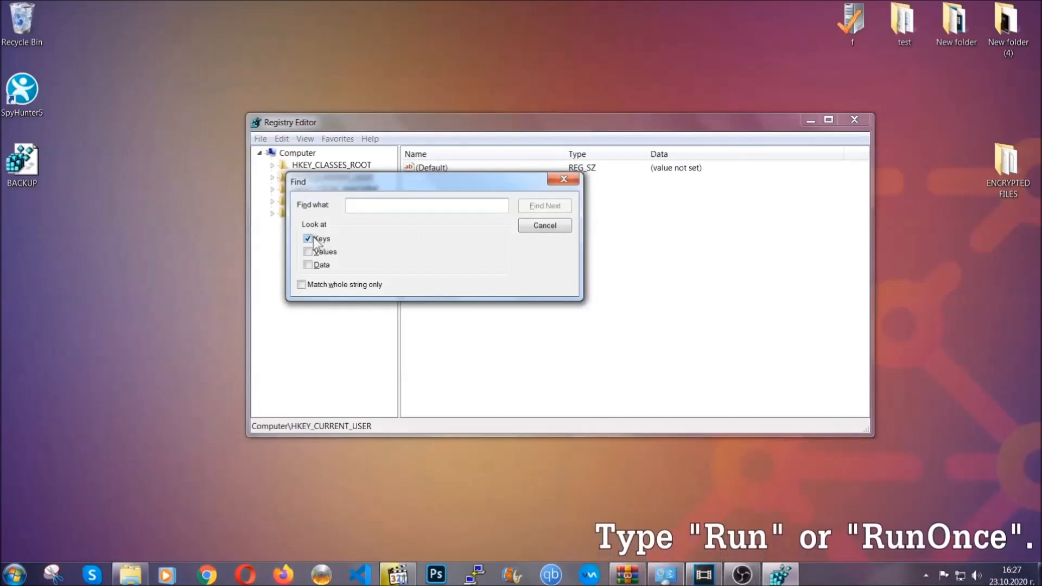
click(426, 205)
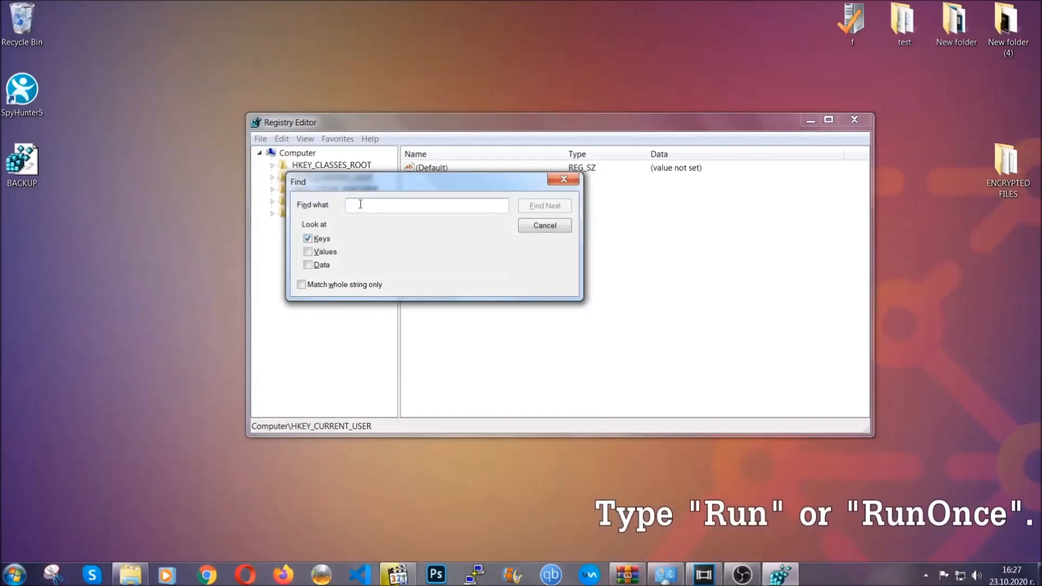
text(RunOnce)
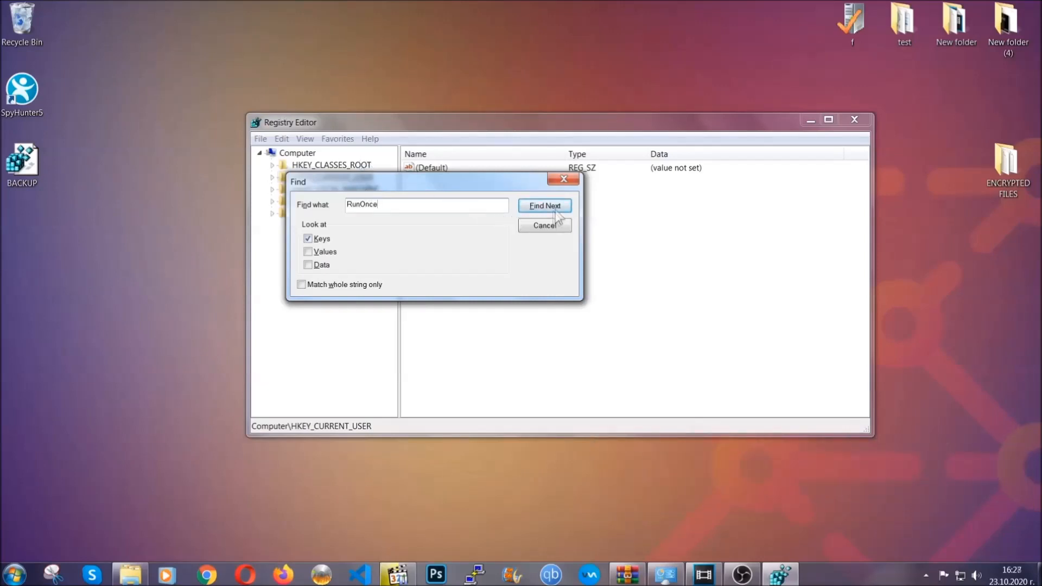
click(545, 207)
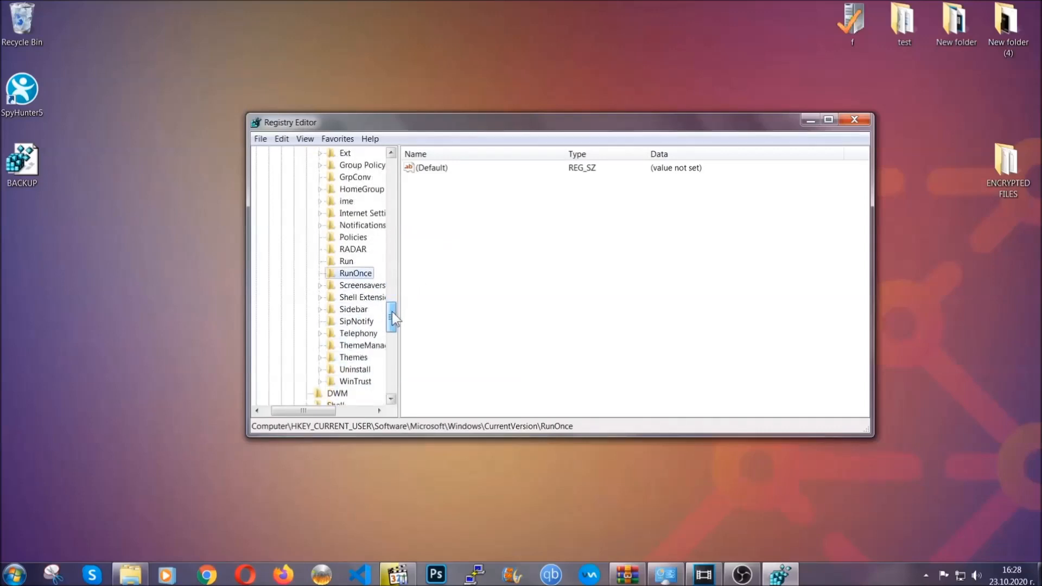
Delete THE VIRUS value from the Run key, keeping the legitimate entries, and close Registry Editor
click(346, 261)
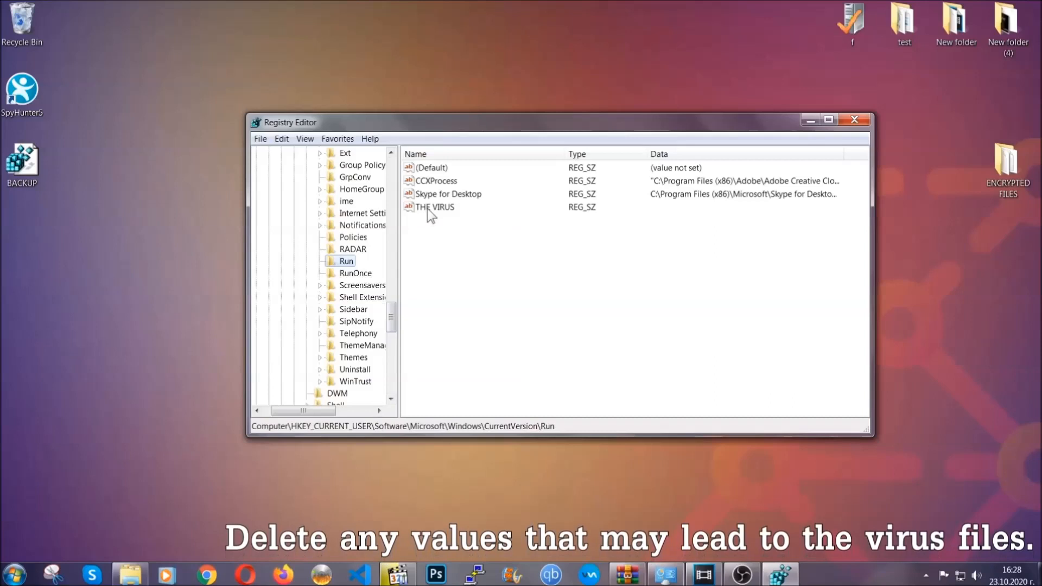
right_click(434, 206)
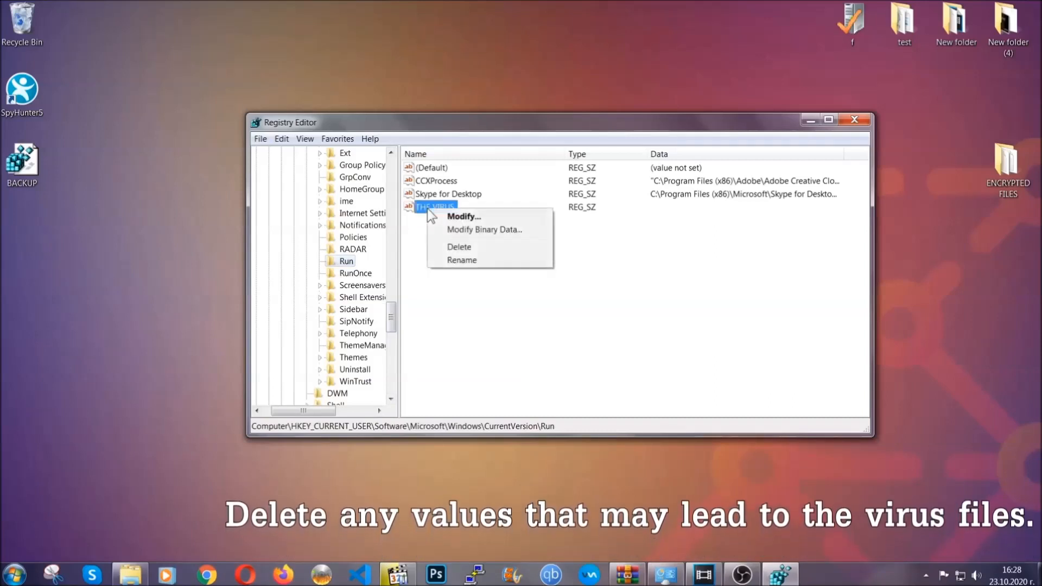
click(459, 247)
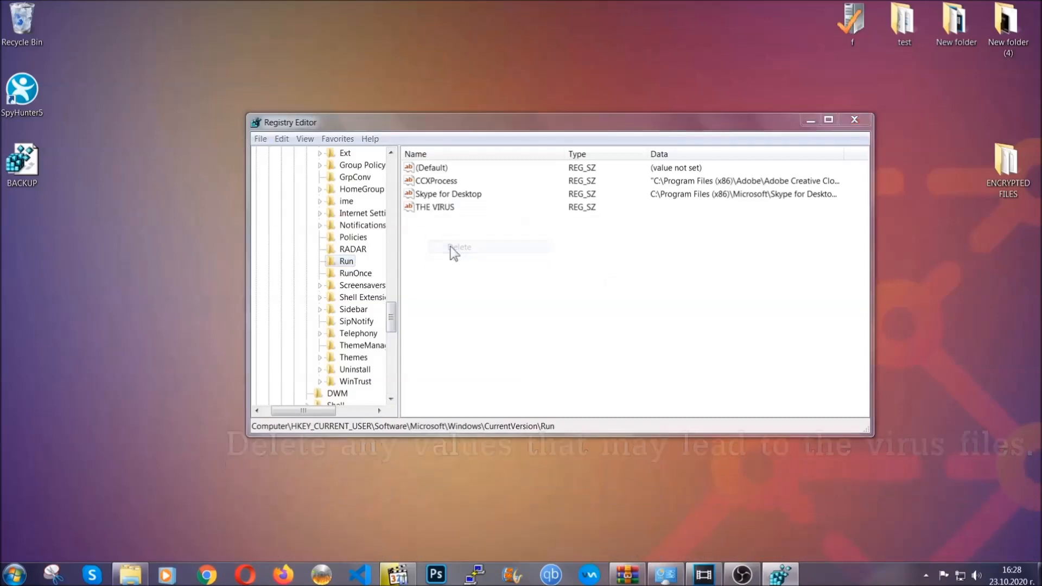
click(460, 247)
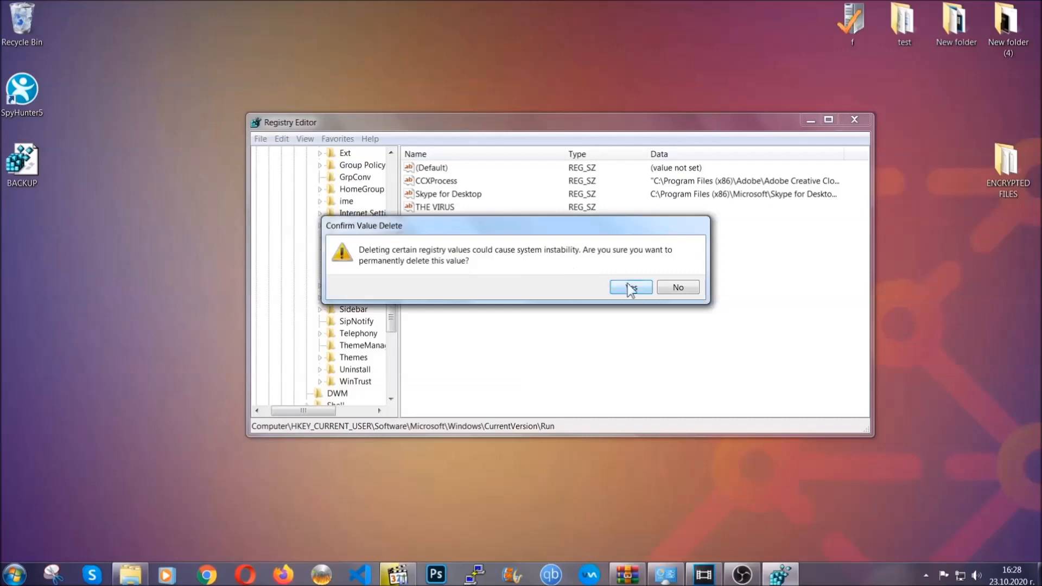
click(631, 287)
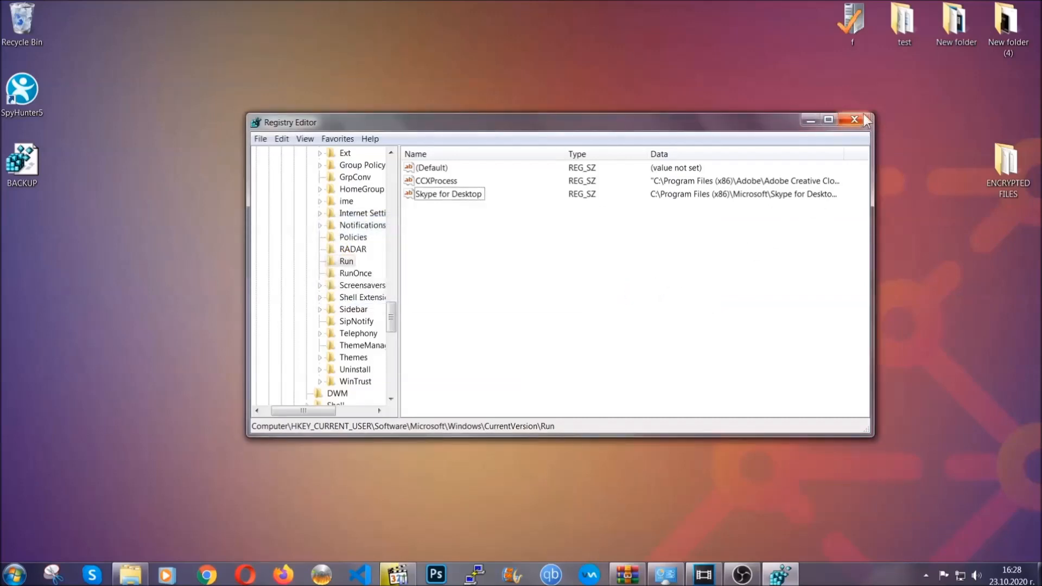
click(854, 120)
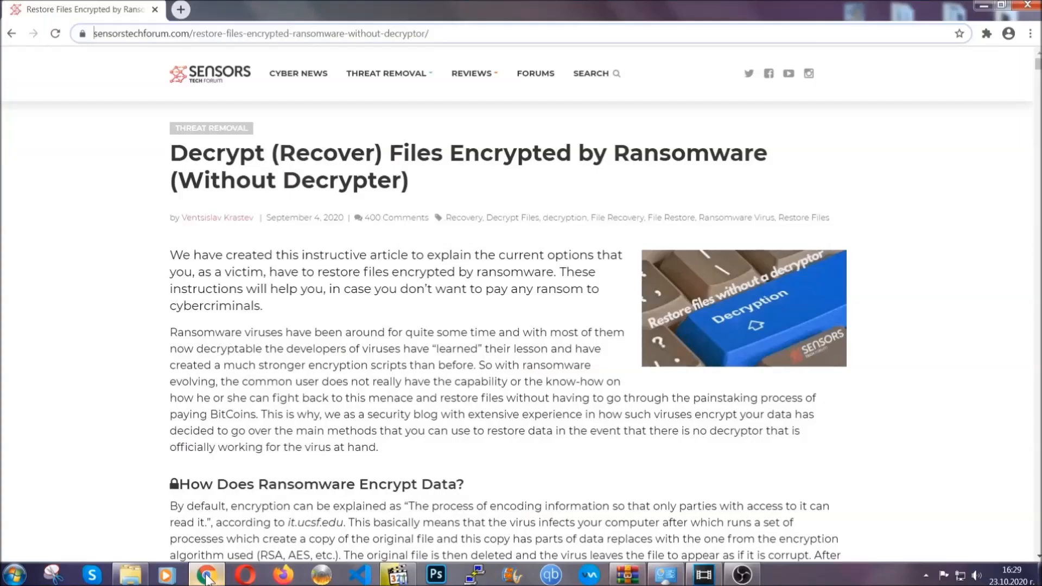
mouse_move(136, 92)
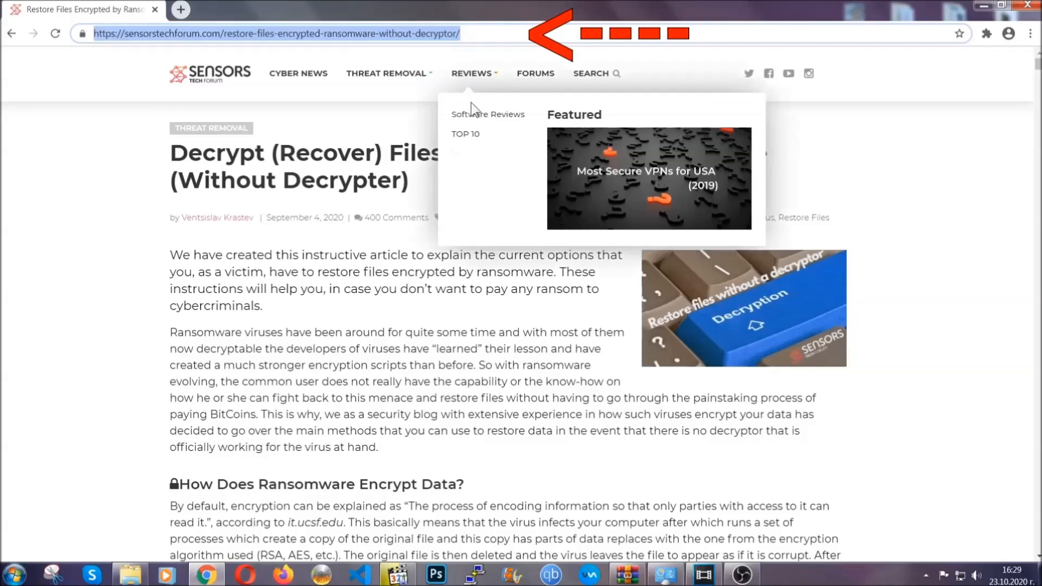
Scroll the SensorsTechForum recovery article down to its Method 1–6 restore list
scroll(down, 3)
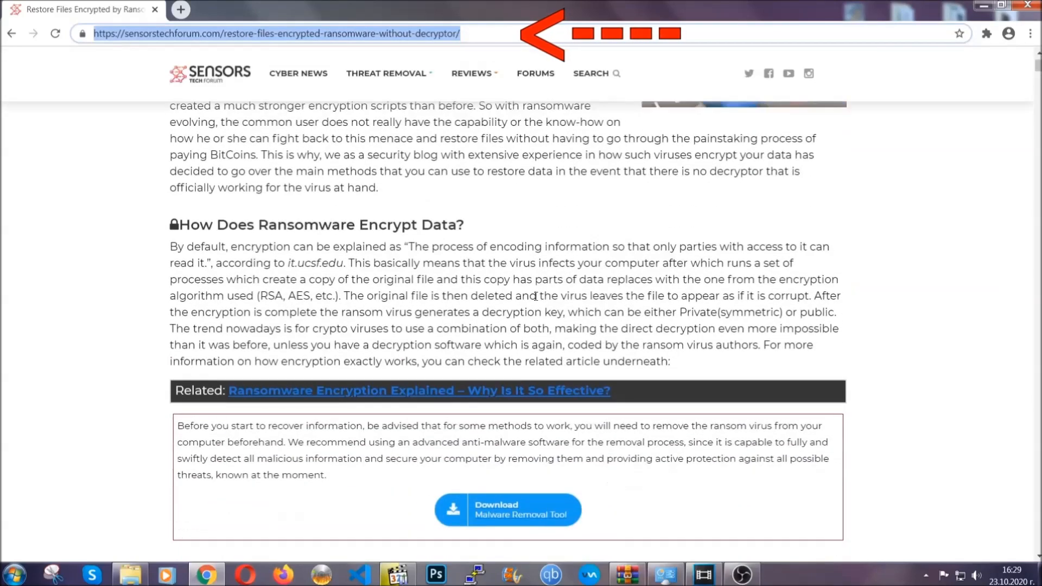
scroll(down, 3)
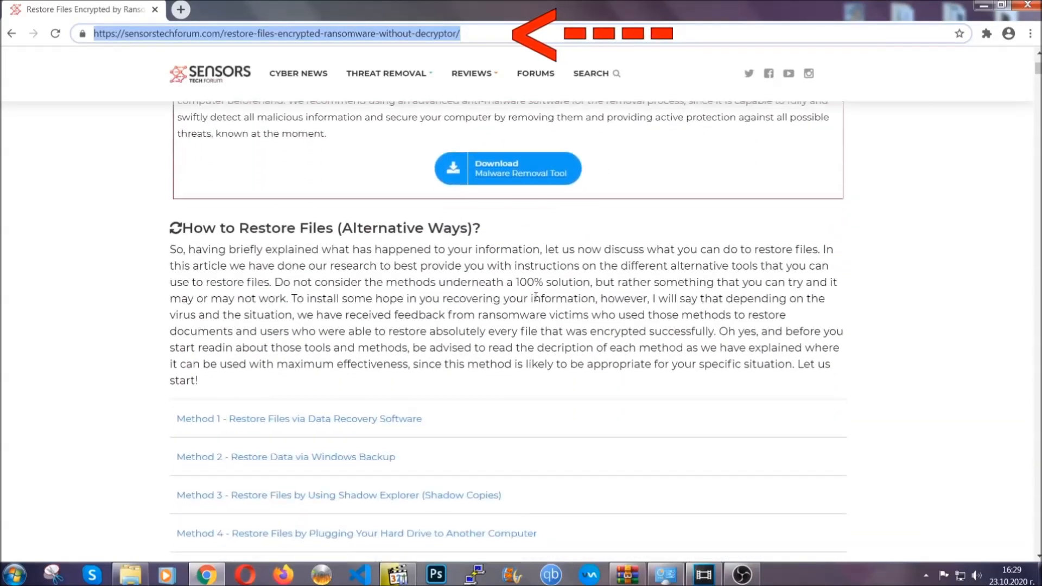
scroll(down, 3)
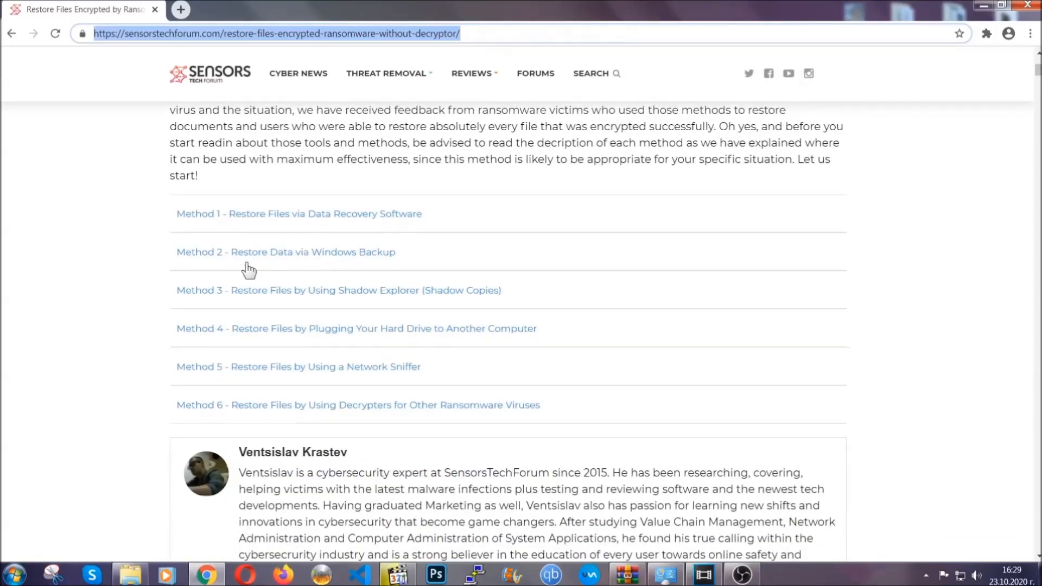
mouse_move(352, 299)
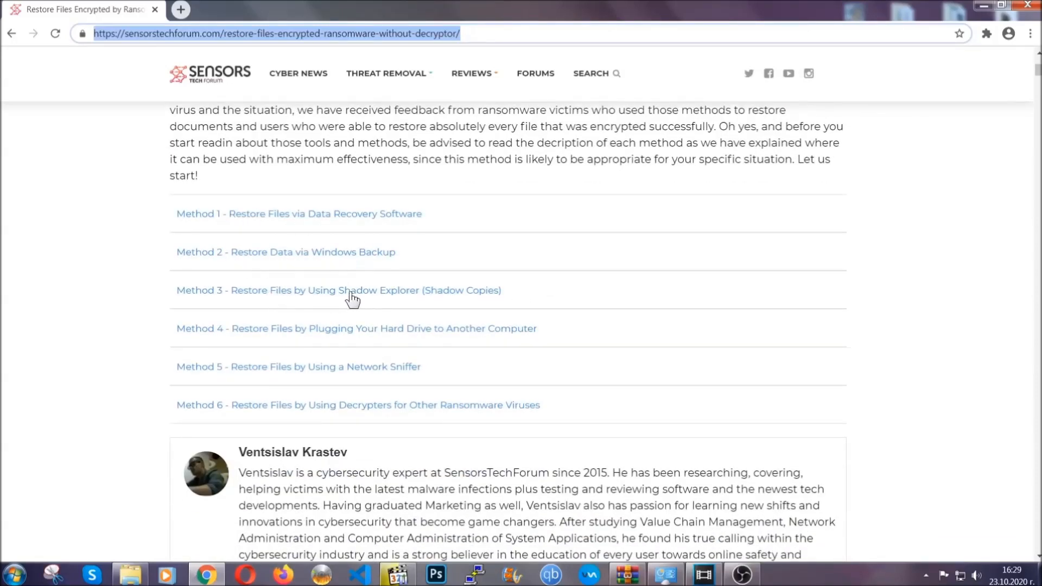
mouse_move(374, 342)
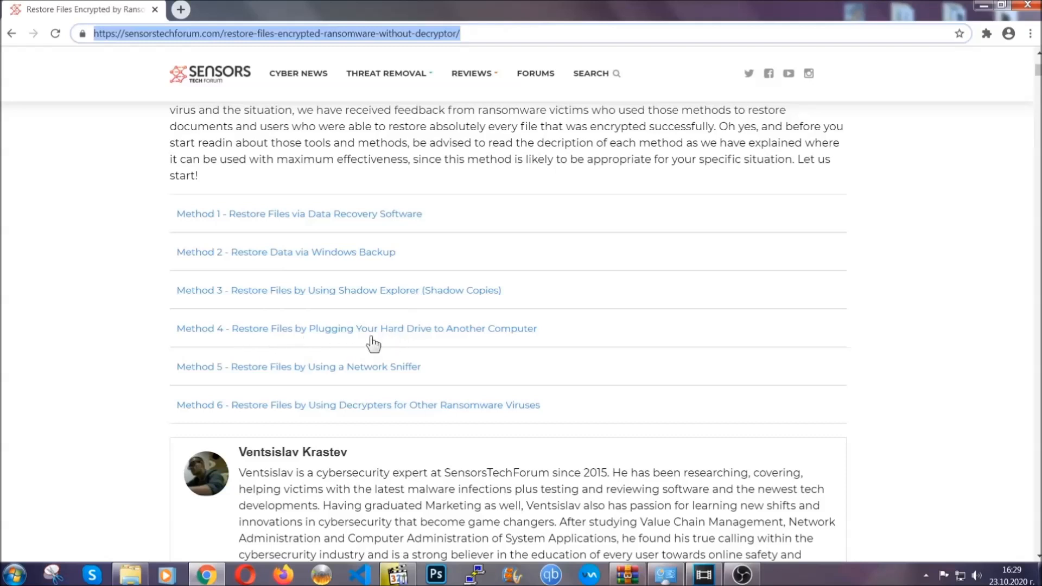
Expand 'Method 2 - Restore Data via Windows Backup', review its steps, and return to the article title
click(286, 251)
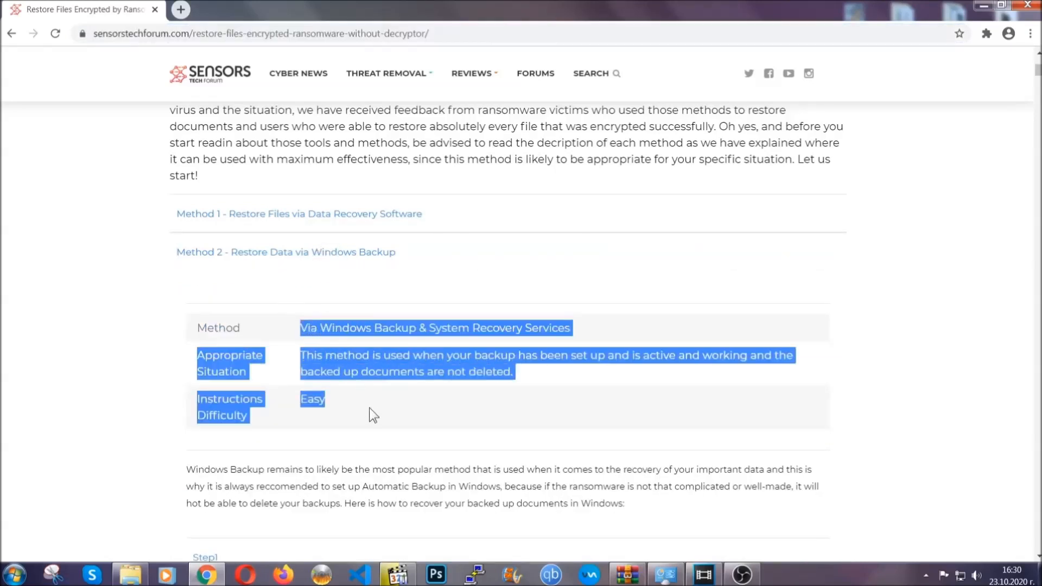
scroll(down, 3)
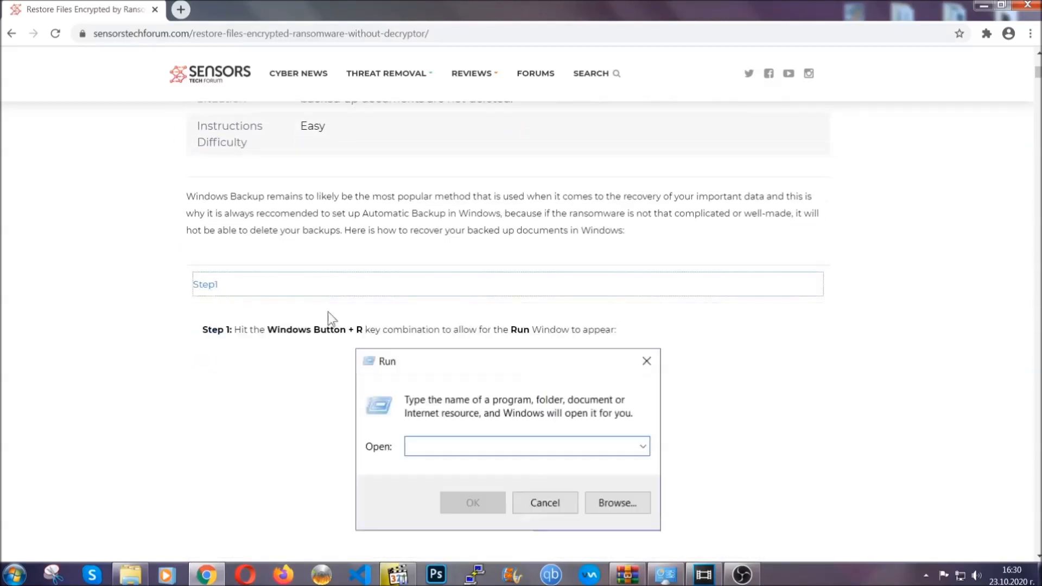
scroll(down, 3)
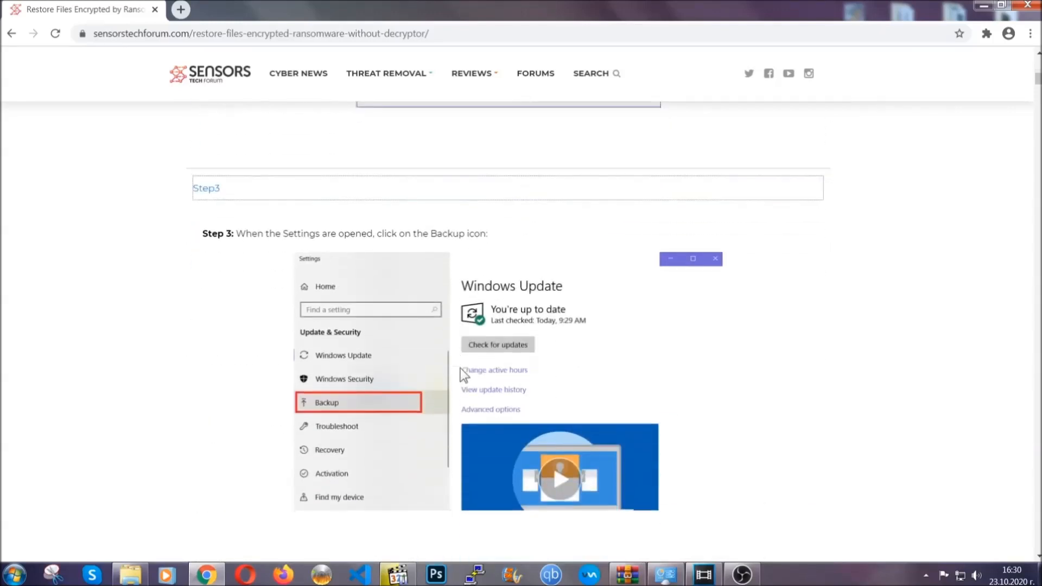
scroll(down, 3)
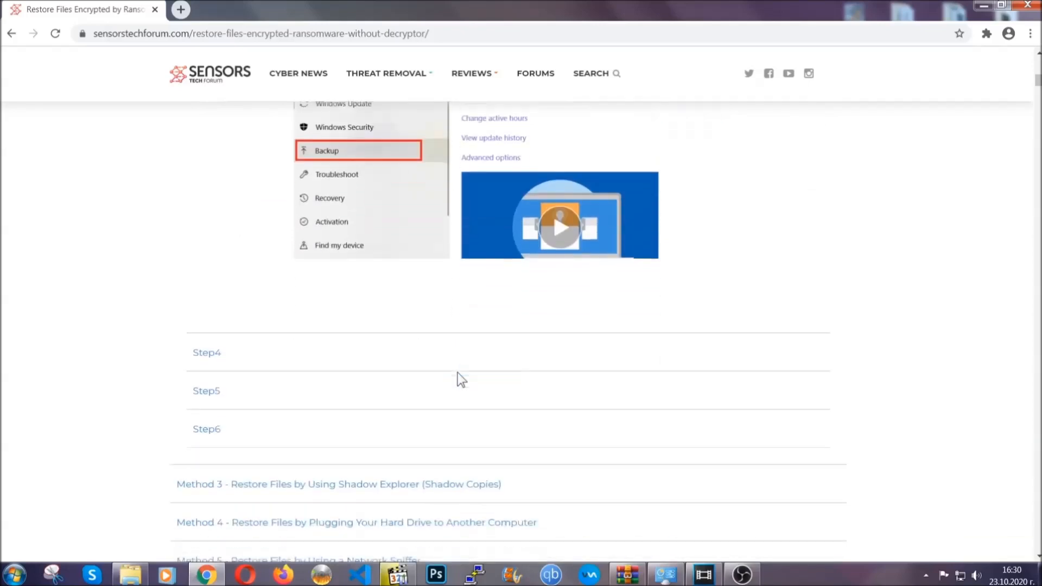
scroll(down, 3)
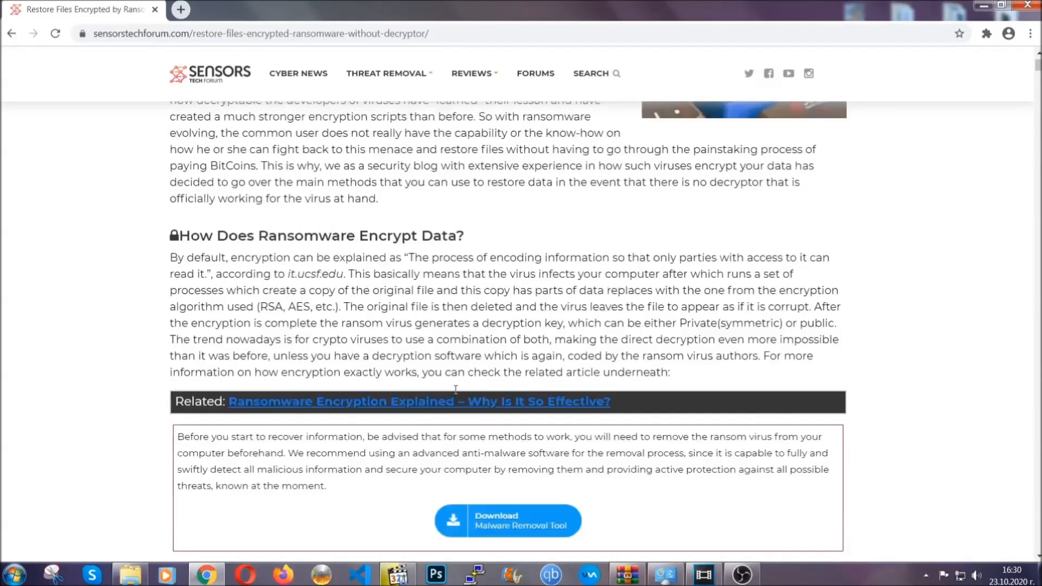
scroll(up, 3)
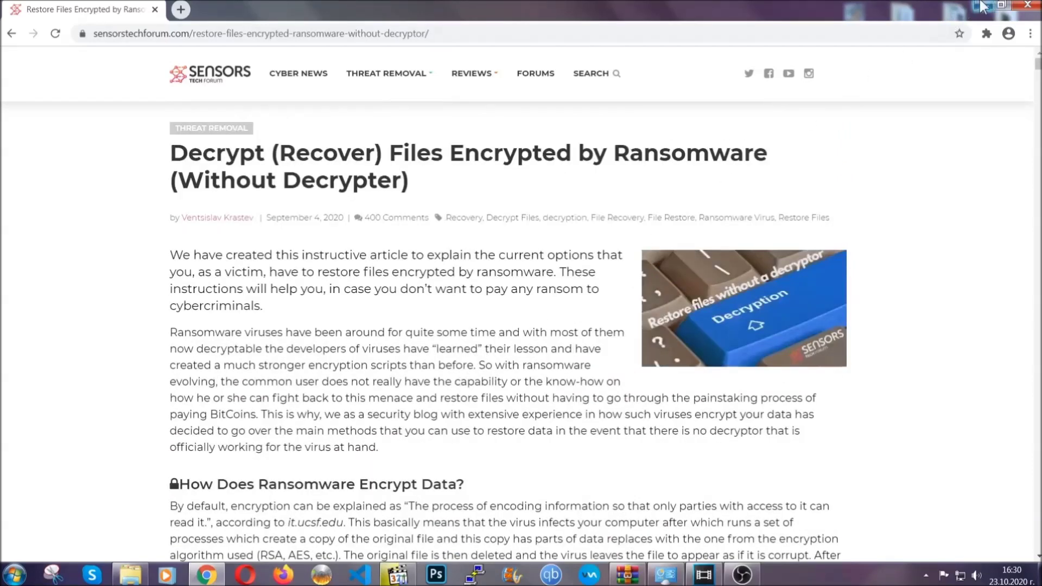